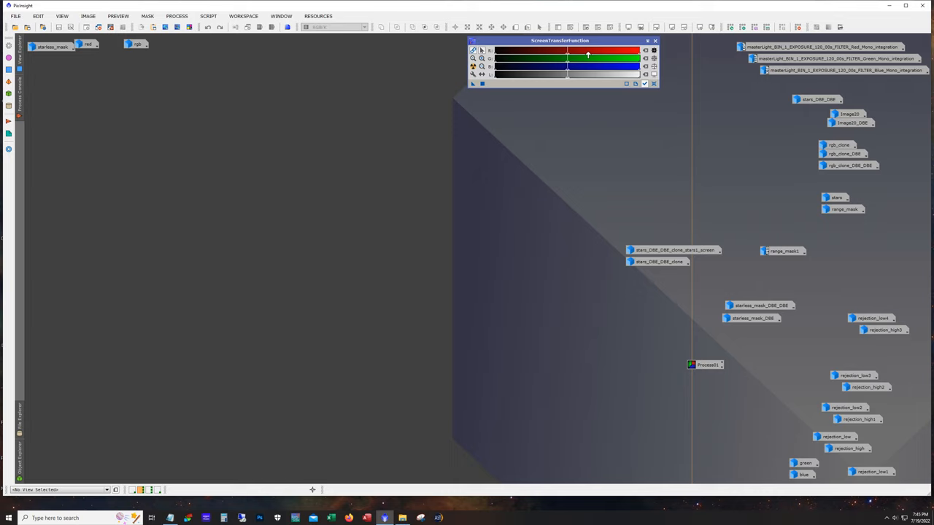
pyautogui.moveTo(776, 126)
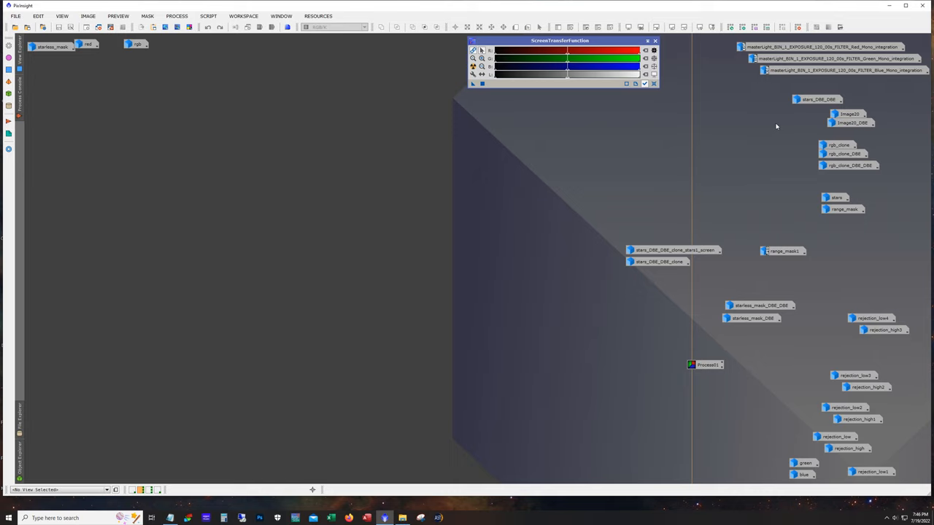
pyautogui.moveTo(765, 120)
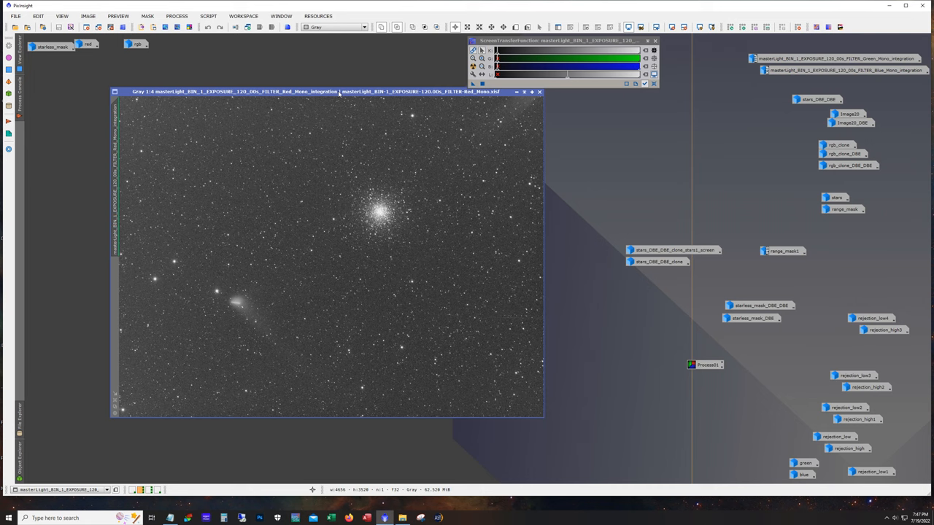
pyautogui.moveTo(403, 203)
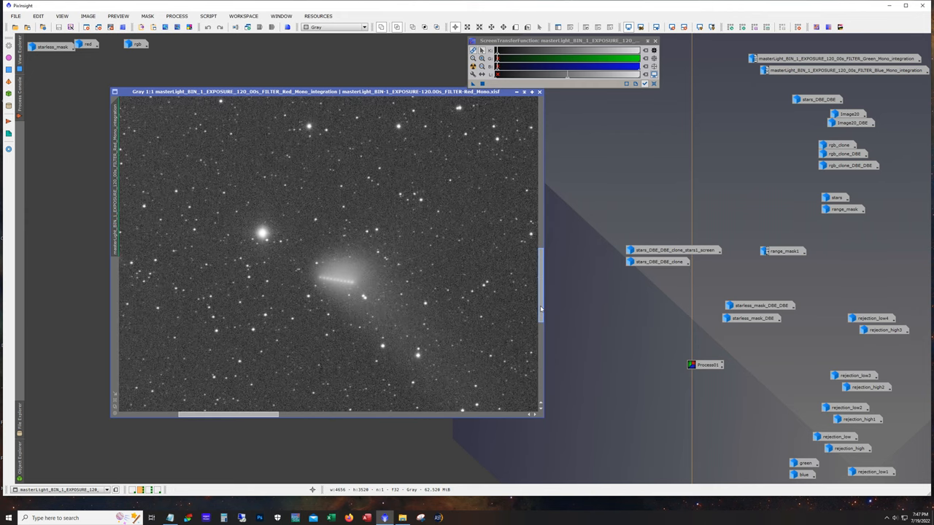
pyautogui.moveTo(243, 428)
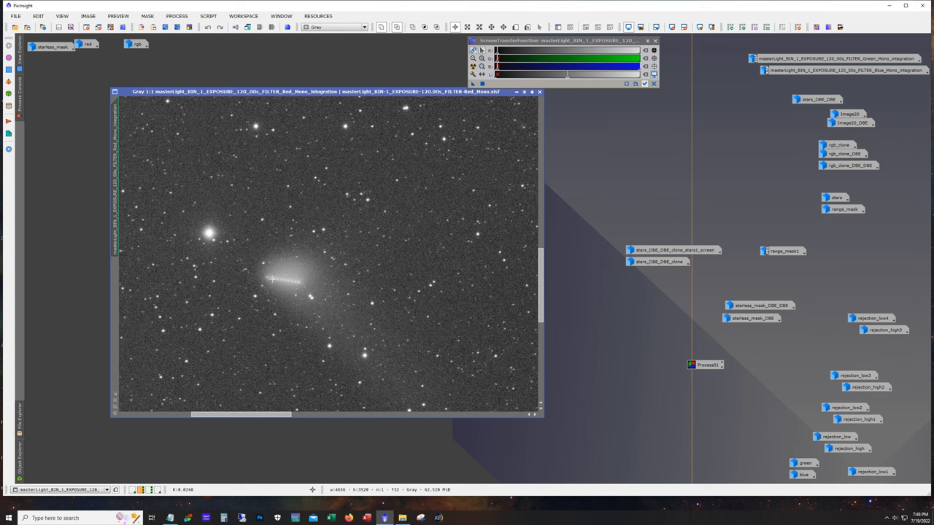
pyautogui.moveTo(311, 279)
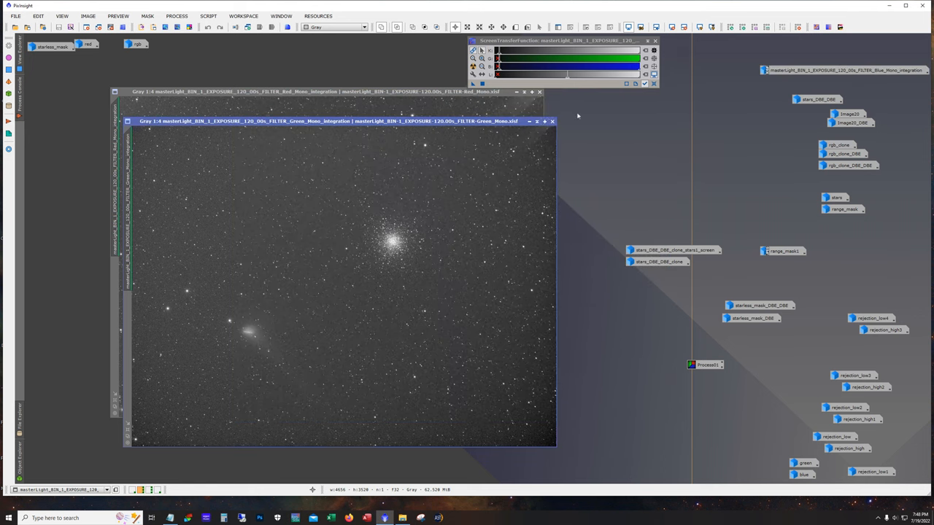
# Step: Close the red and green mono integrations and open the stars_DBE_DBE colour image
pyautogui.click(551, 120)
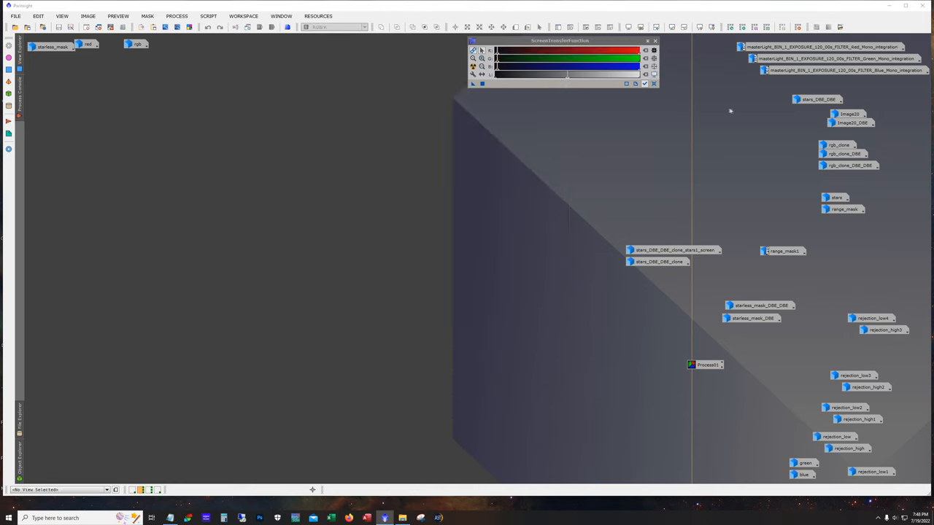
pyautogui.doubleClick(817, 99)
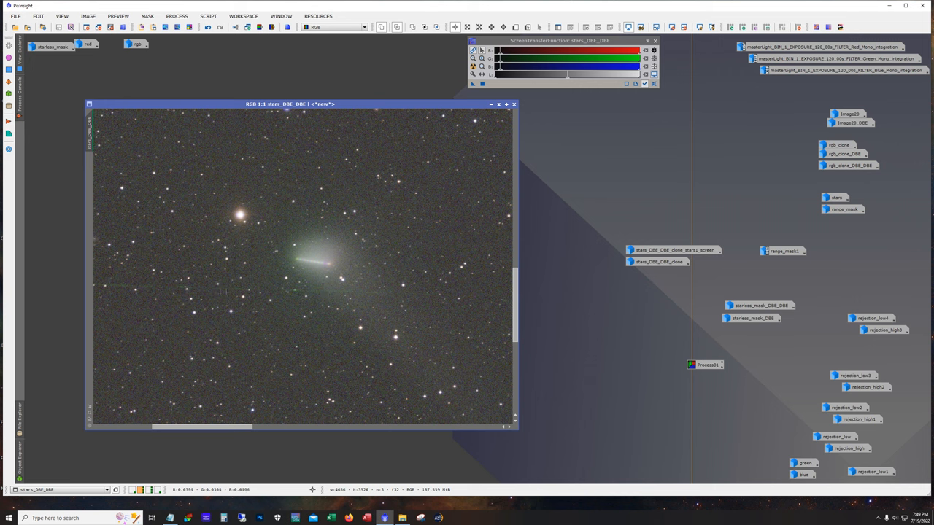
pyautogui.moveTo(343, 307)
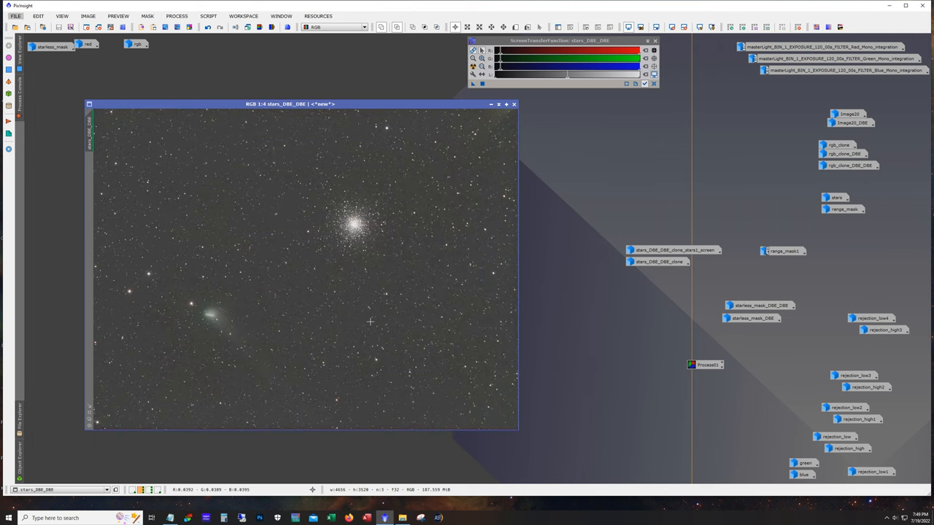
pyautogui.moveTo(490, 147)
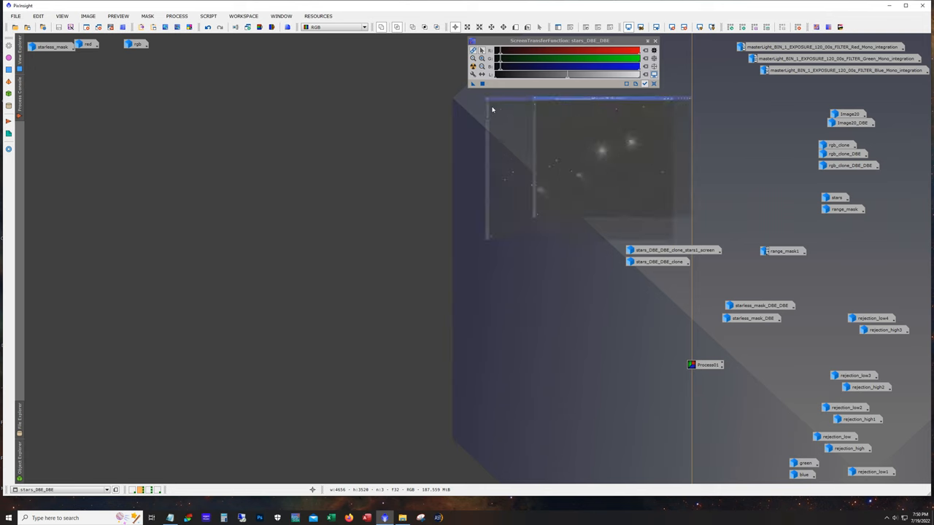
# Step: Launch CometAlignment from Process > ImageRegistration
pyautogui.click(177, 15)
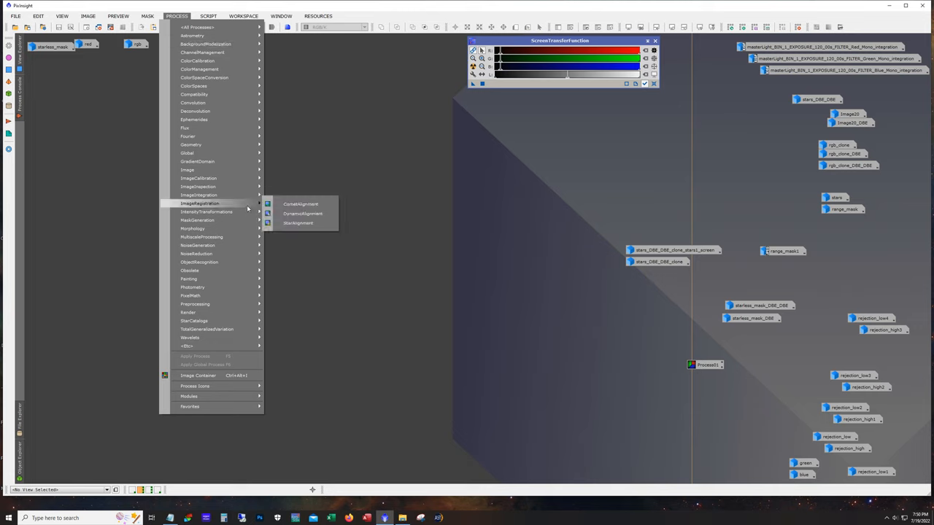
pyautogui.click(300, 203)
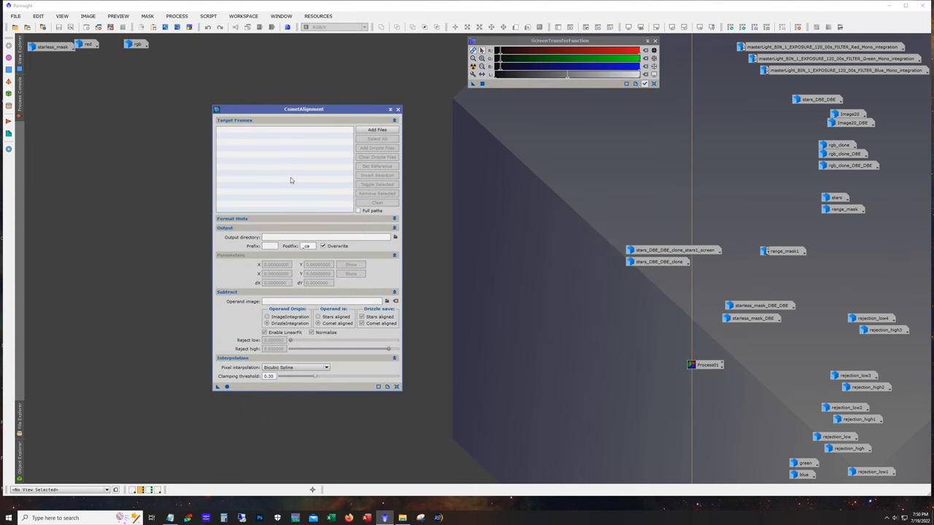
pyautogui.moveTo(267, 155)
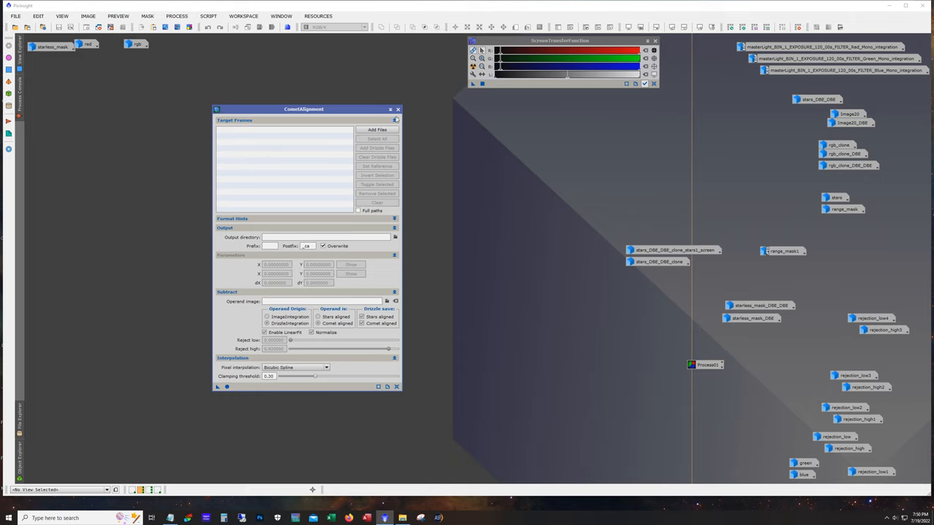
# Step: Close CometAlignment and pan the rgb_clone view across the trailed stars
pyautogui.click(398, 109)
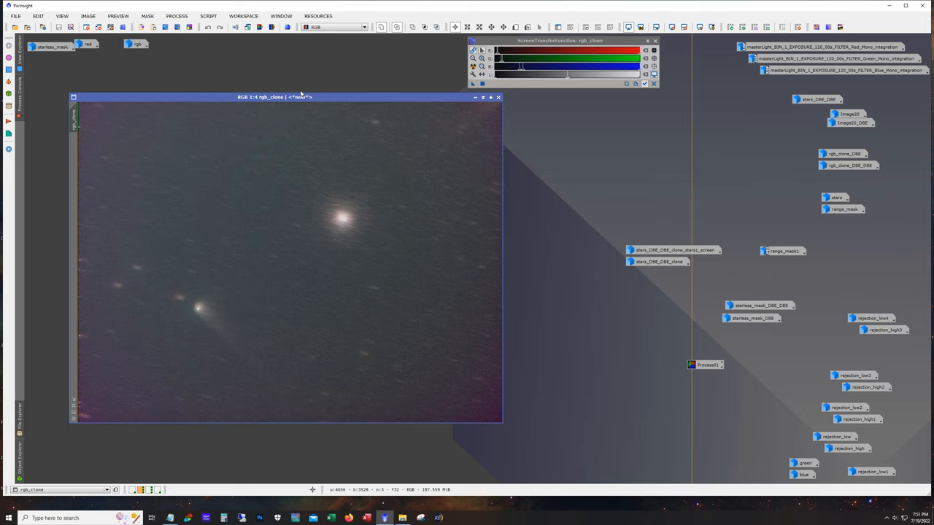
pyautogui.moveTo(217, 186)
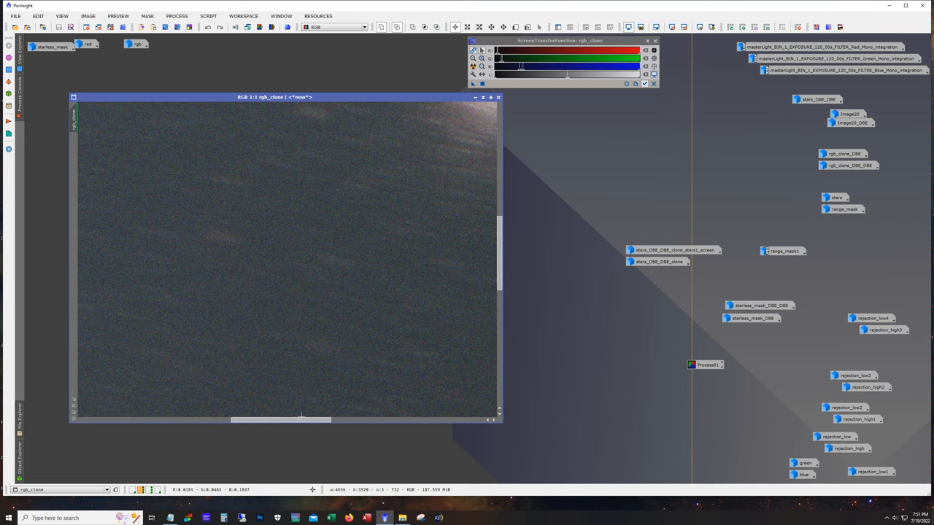
pyautogui.moveTo(280, 419); pyautogui.dragTo(150, 419)
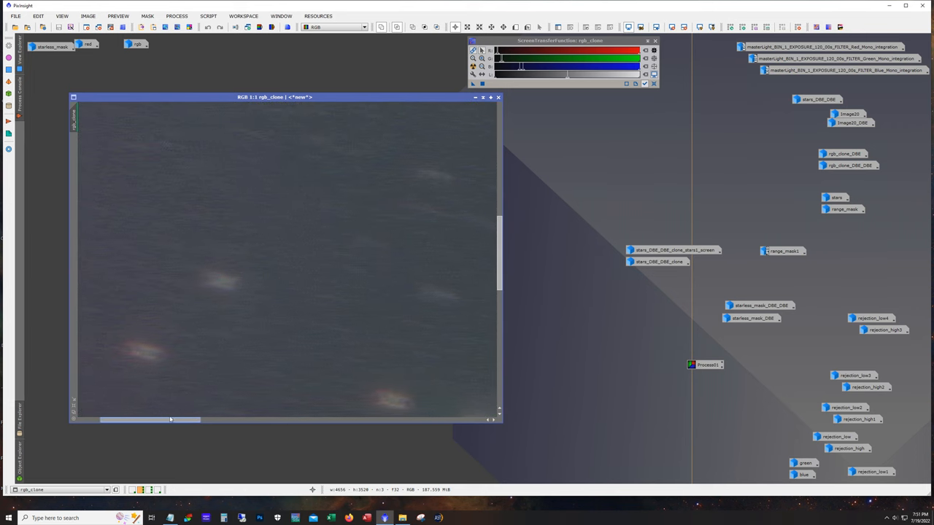
pyautogui.moveTo(171, 419); pyautogui.dragTo(343, 418)
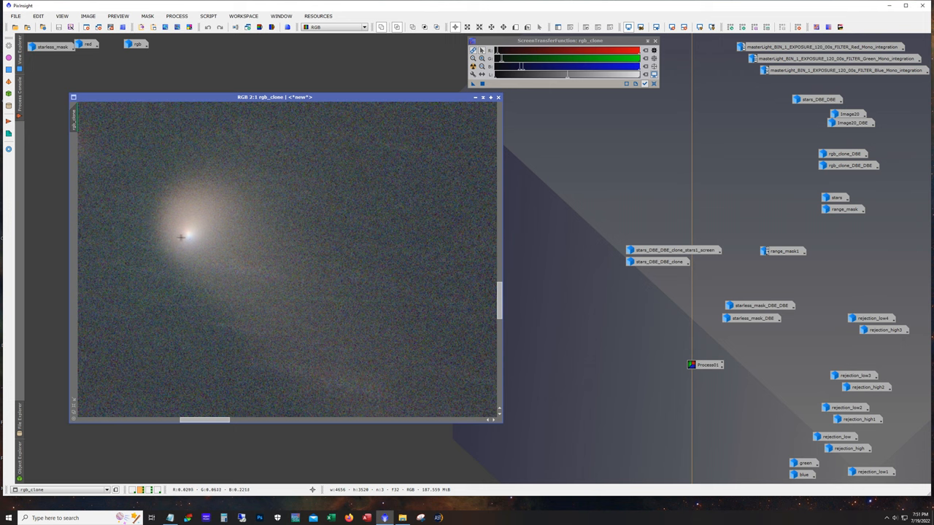
pyautogui.moveTo(187, 234)
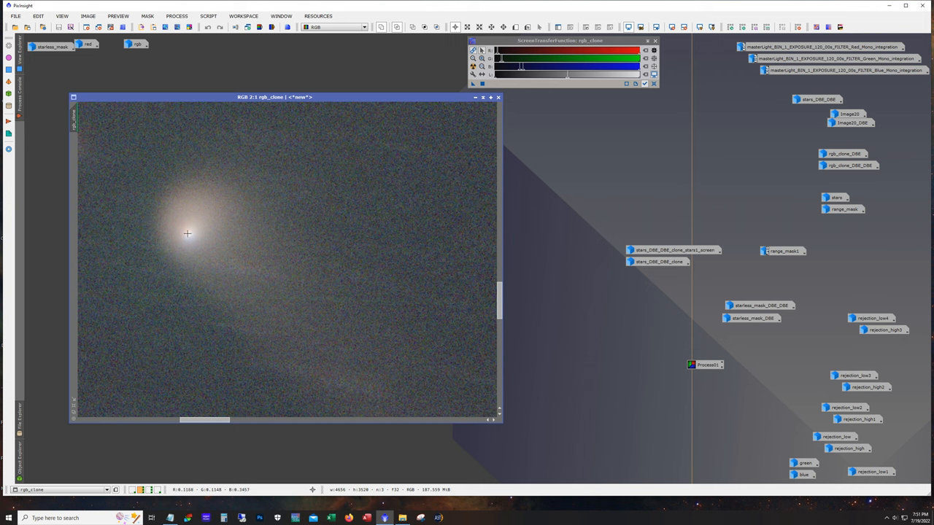
pyautogui.moveTo(188, 238)
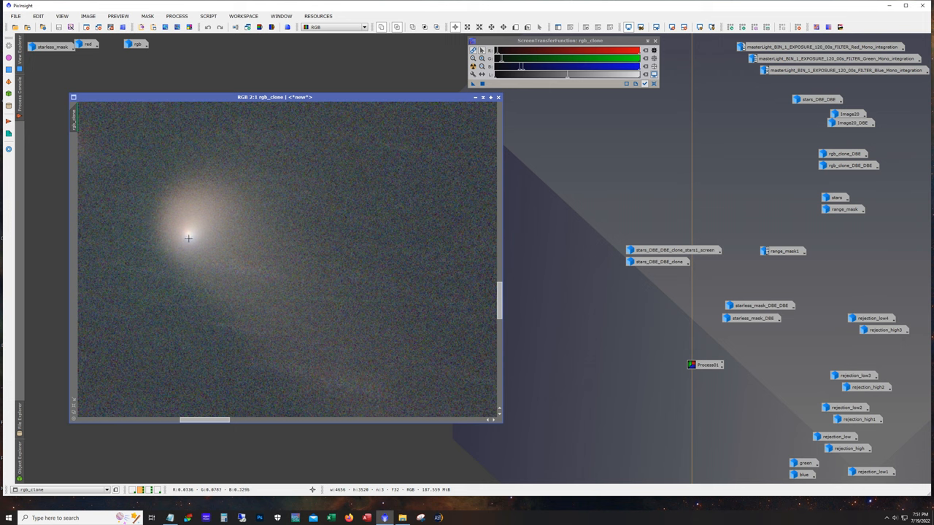
pyautogui.moveTo(197, 229)
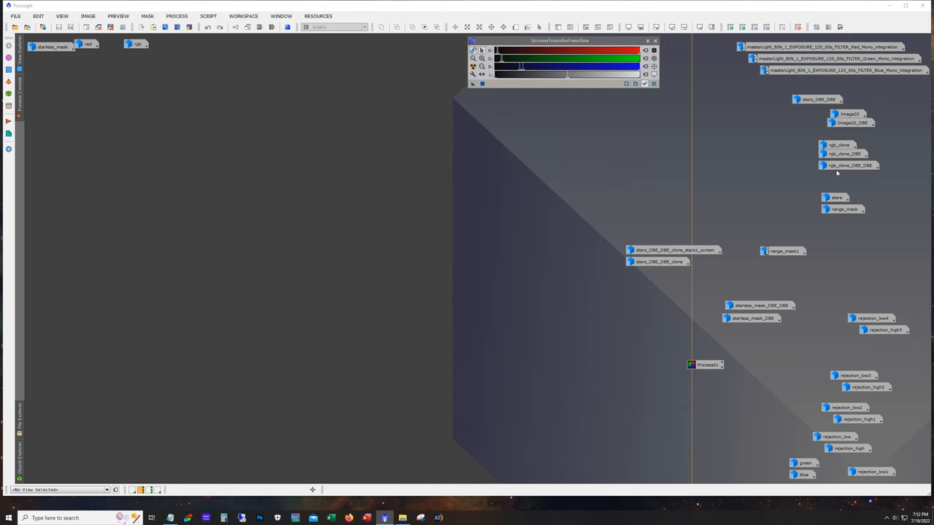
# Step: Open rgb_clone_DBE_DBE and toggle Undo/Redo on its last step, keeping it applied
pyautogui.doubleClick(849, 165)
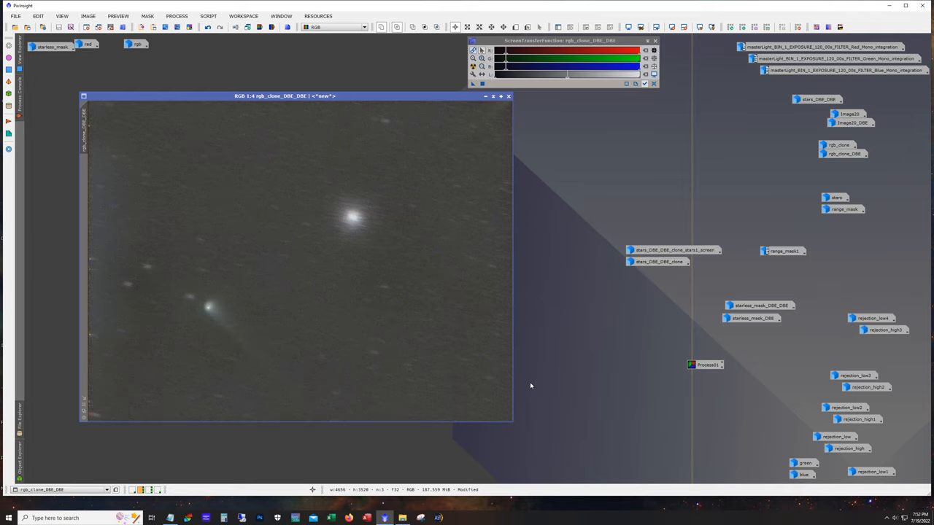
pyautogui.click(208, 27)
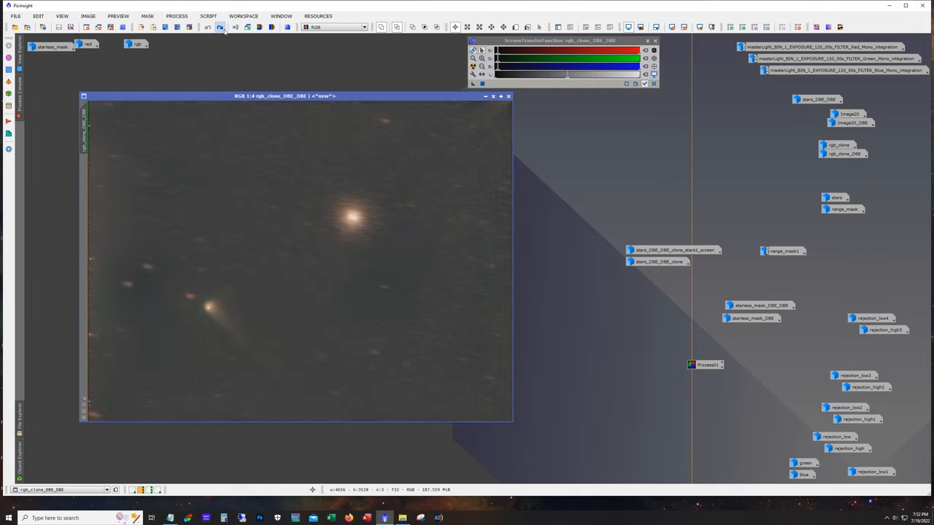
pyautogui.click(219, 27)
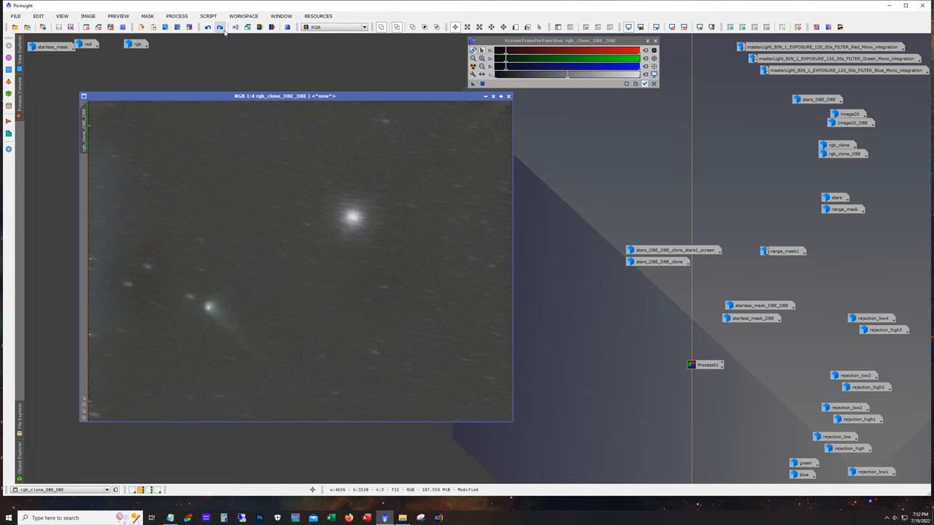
pyautogui.click(220, 27)
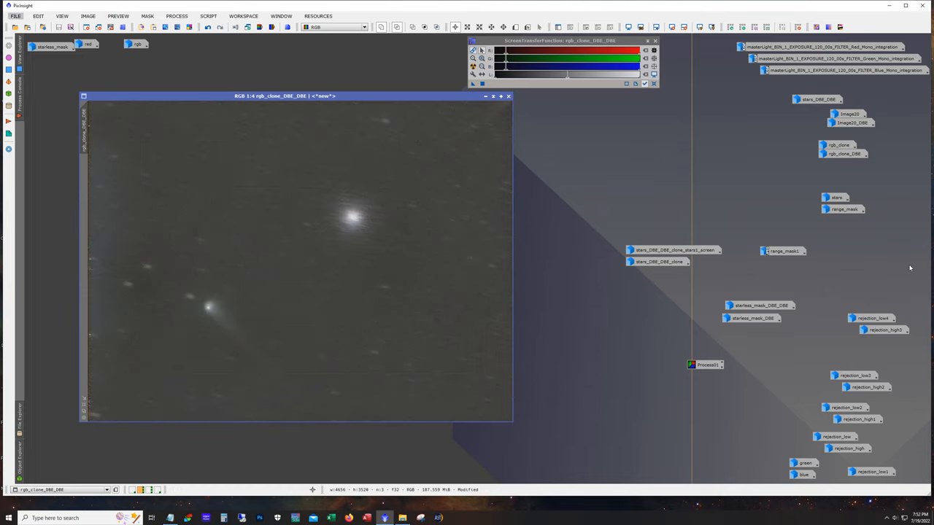
pyautogui.moveTo(321, 204)
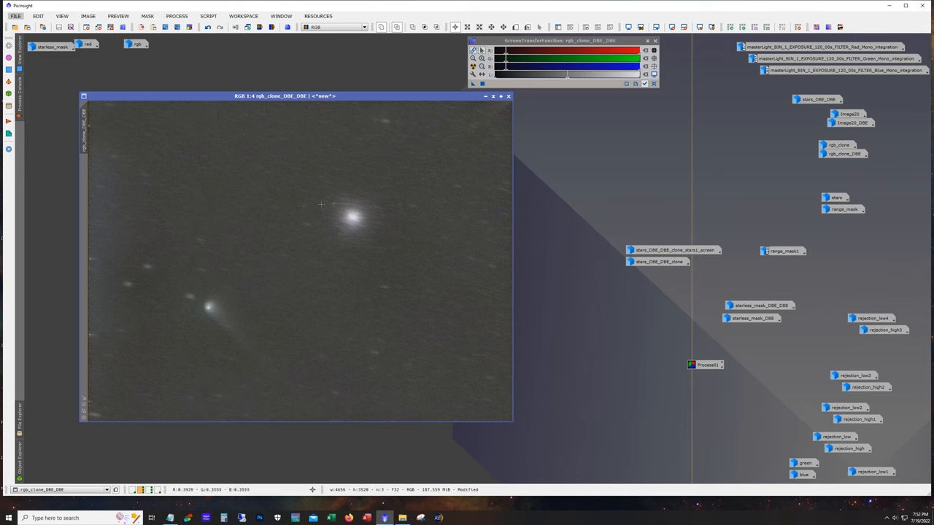
pyautogui.moveTo(429, 280)
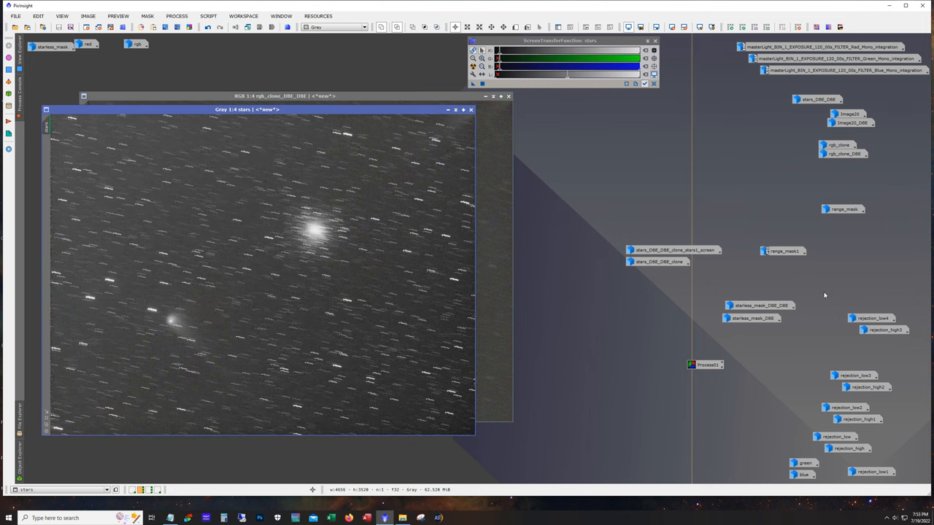
pyautogui.moveTo(275, 235)
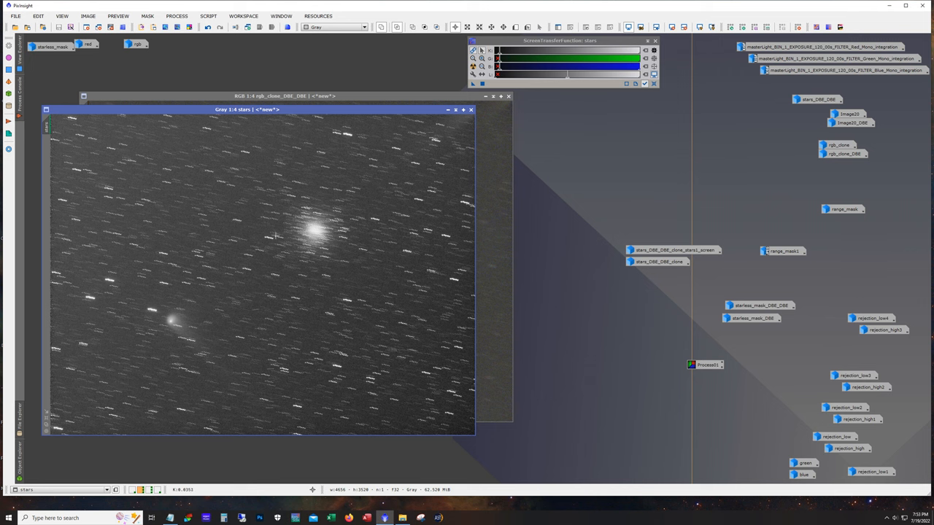
pyautogui.moveTo(191, 339)
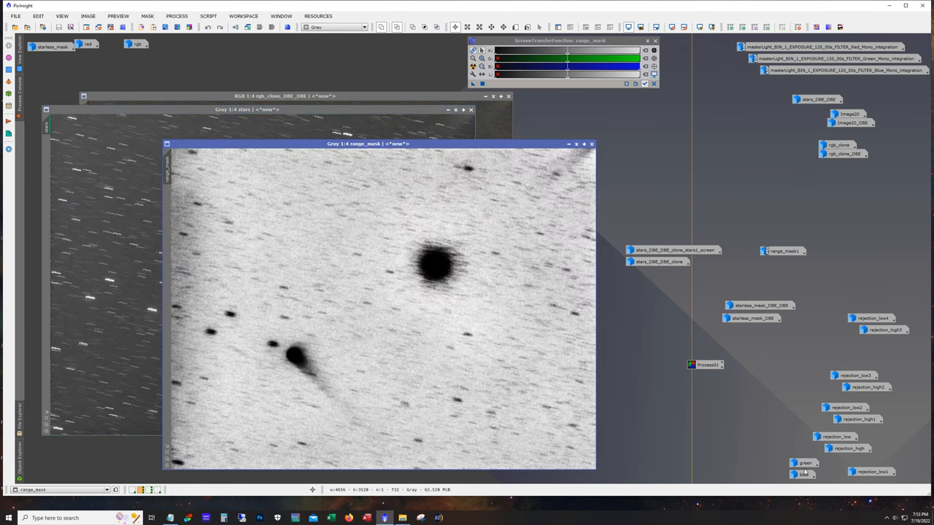
pyautogui.moveTo(369, 143); pyautogui.dragTo(336, 133)
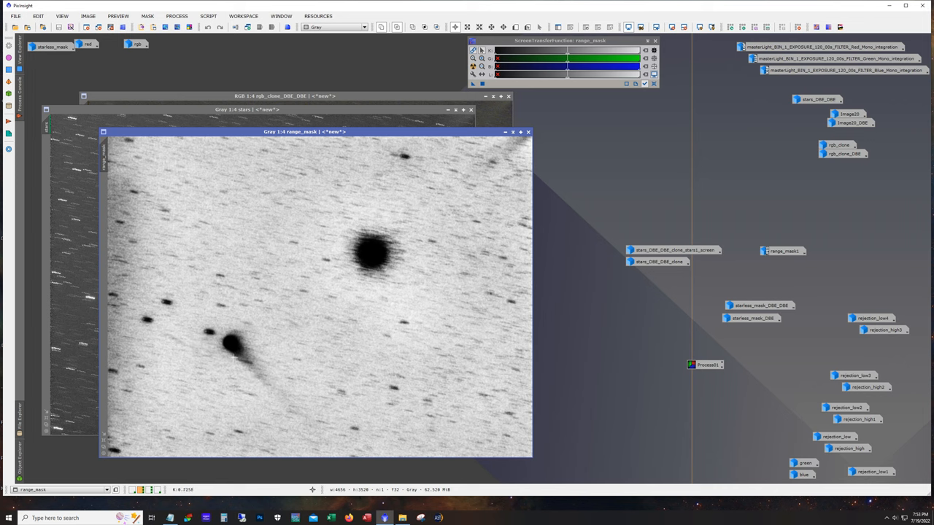
pyautogui.moveTo(231, 347)
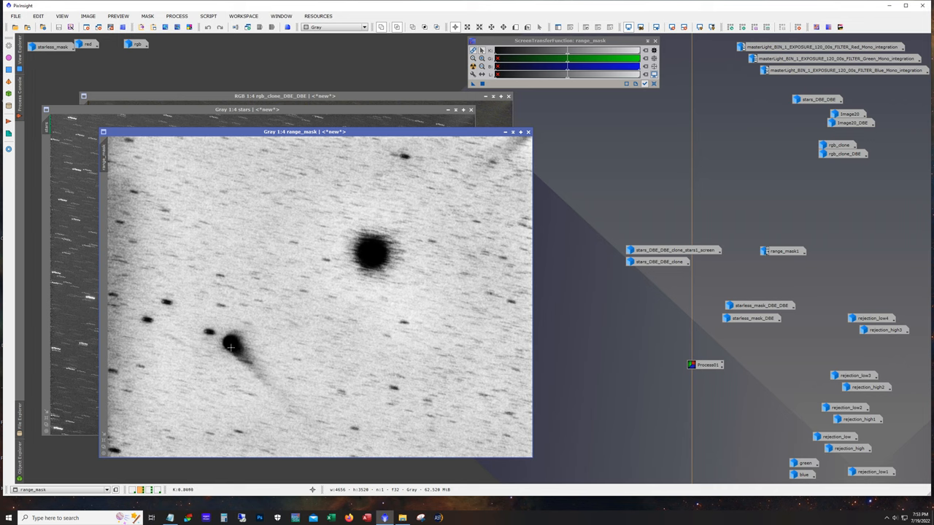
pyautogui.moveTo(366, 255)
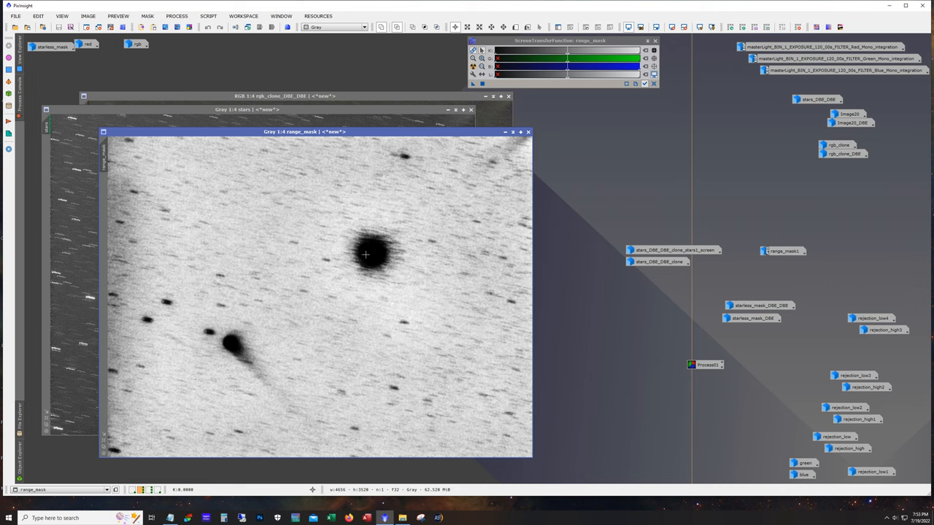
pyautogui.moveTo(368, 259)
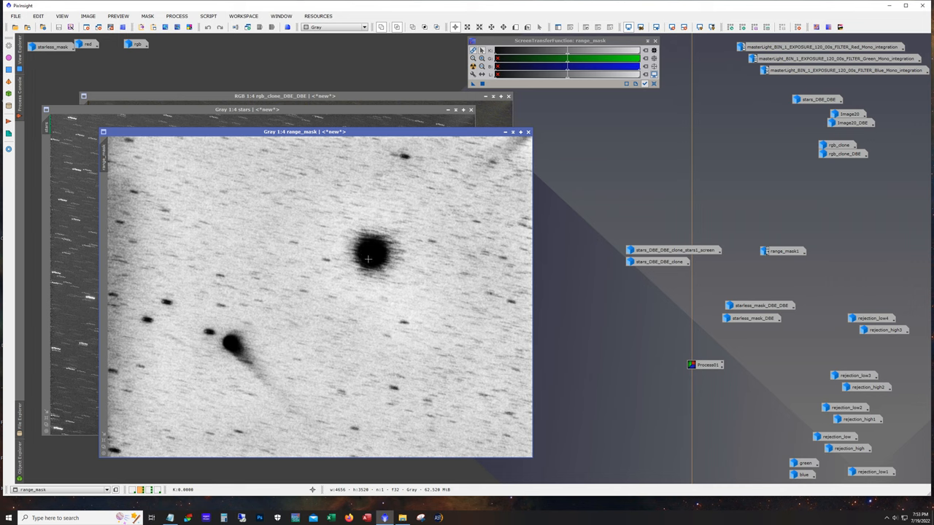
pyautogui.moveTo(196, 263)
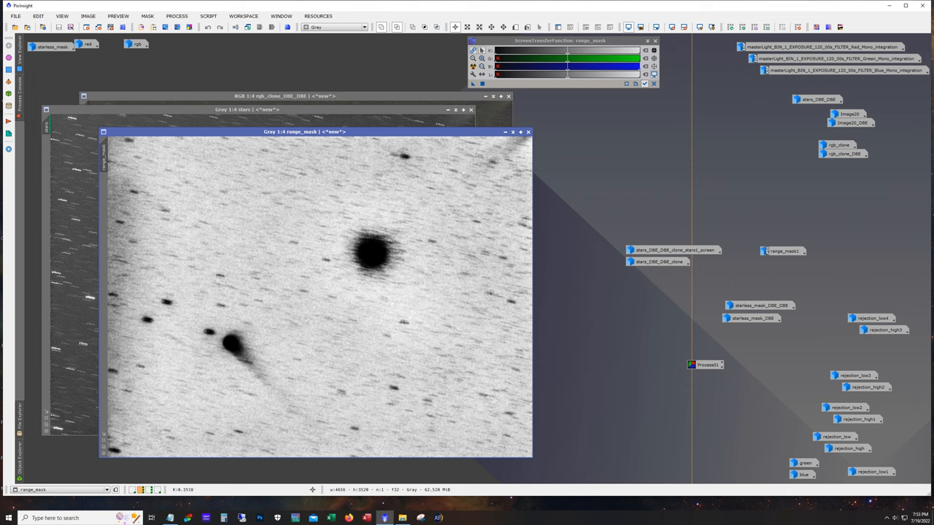
pyautogui.moveTo(268, 235)
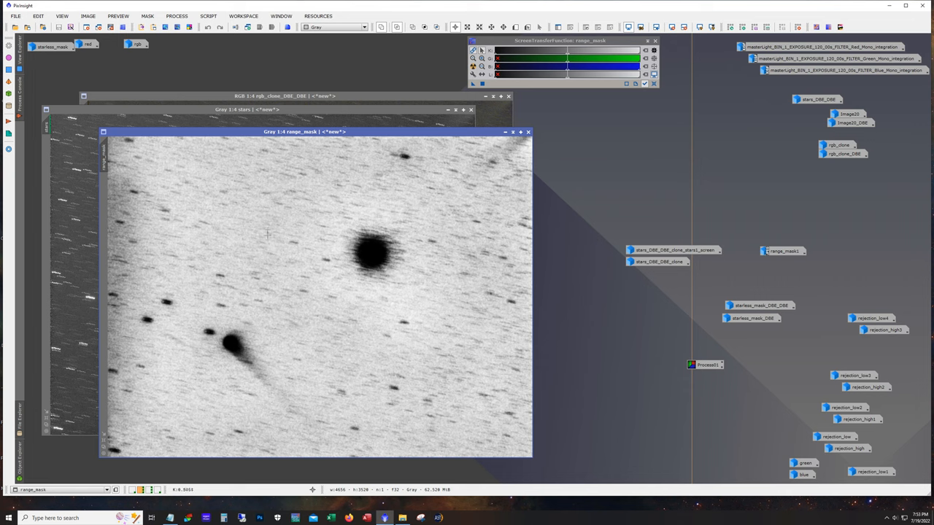
pyautogui.moveTo(477, 139)
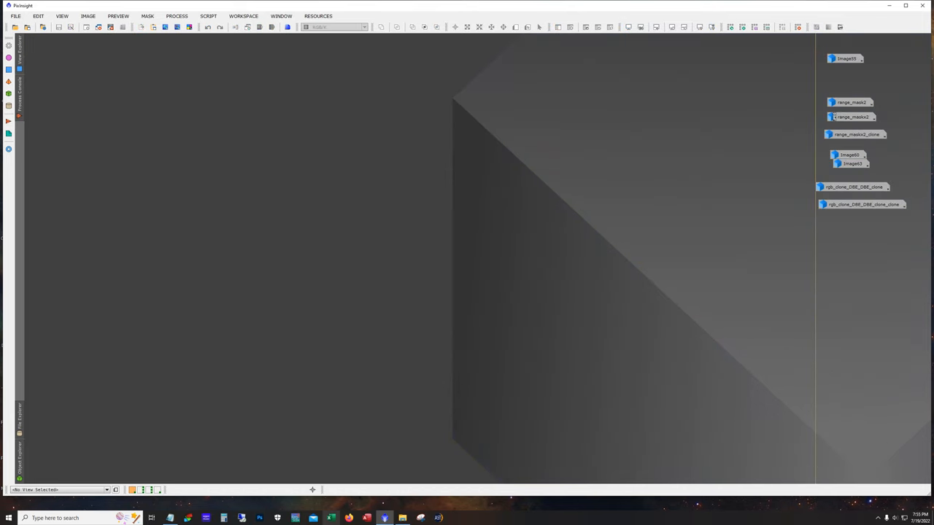
pyautogui.moveTo(846, 58)
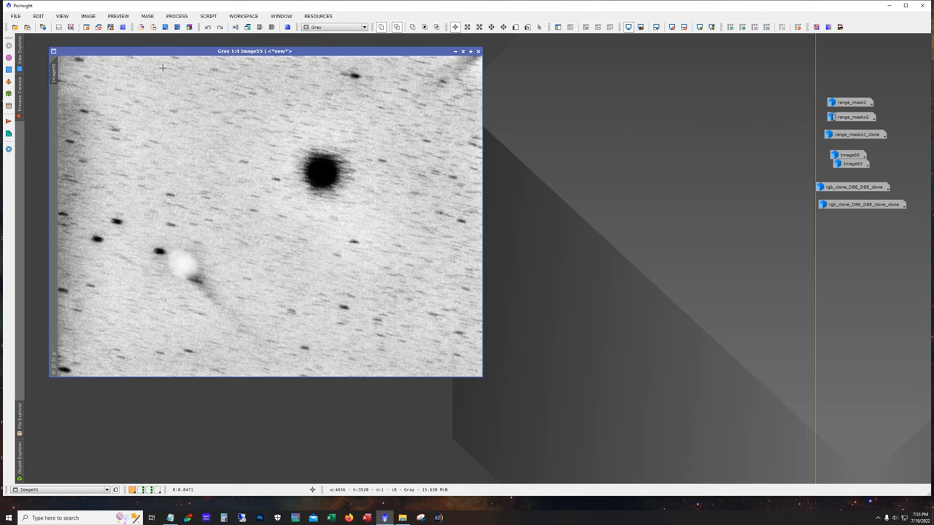
pyautogui.moveTo(175, 270)
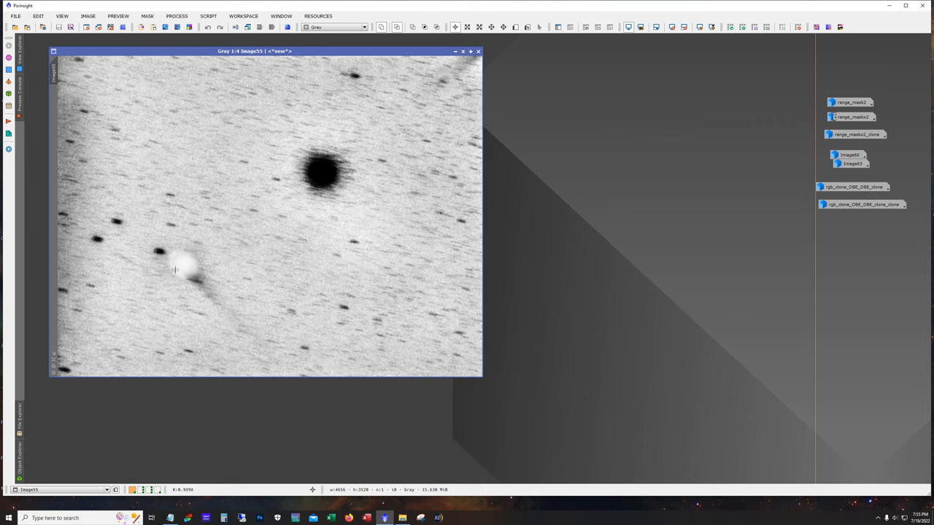
pyautogui.moveTo(185, 277)
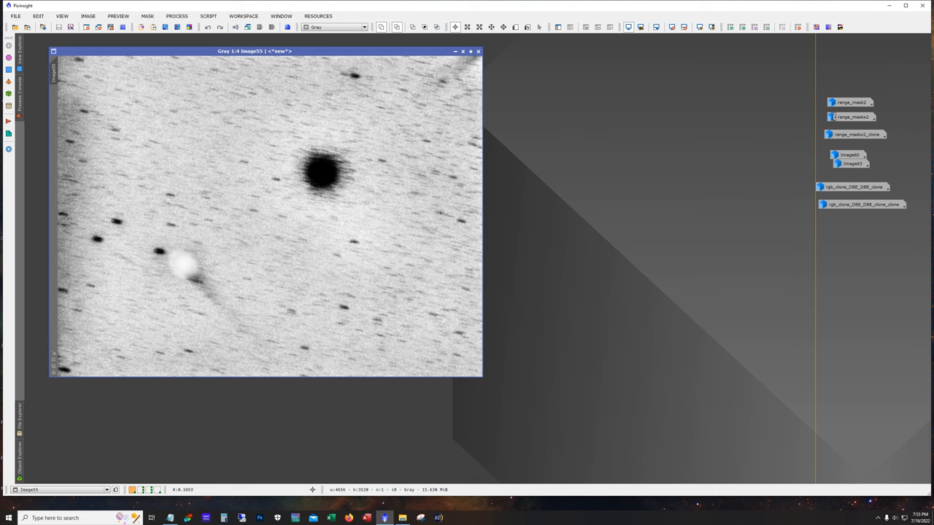
pyautogui.moveTo(221, 300)
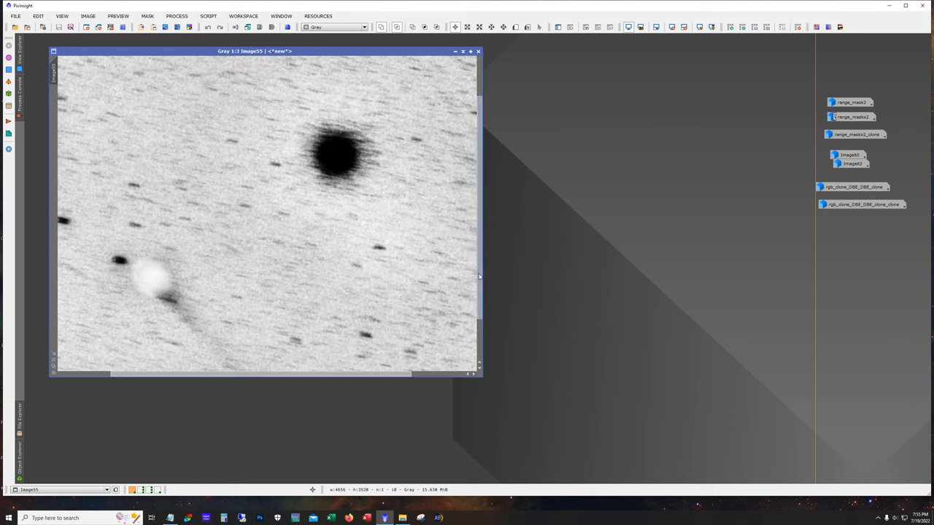
pyautogui.scroll(-3)
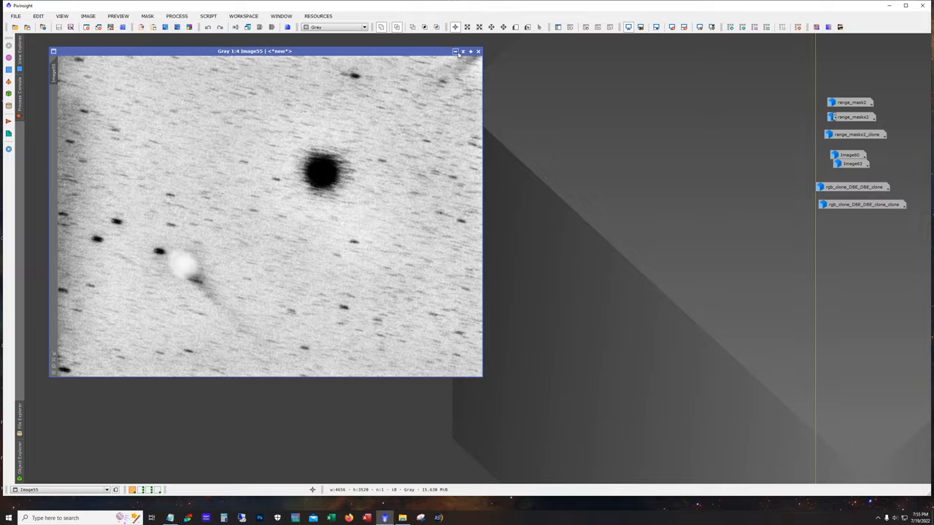
pyautogui.click(477, 51)
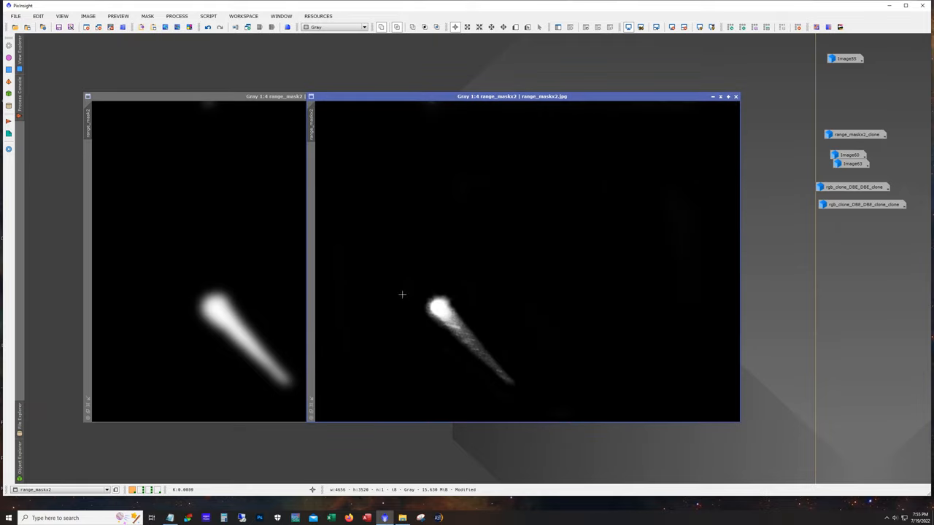
pyautogui.moveTo(565, 336)
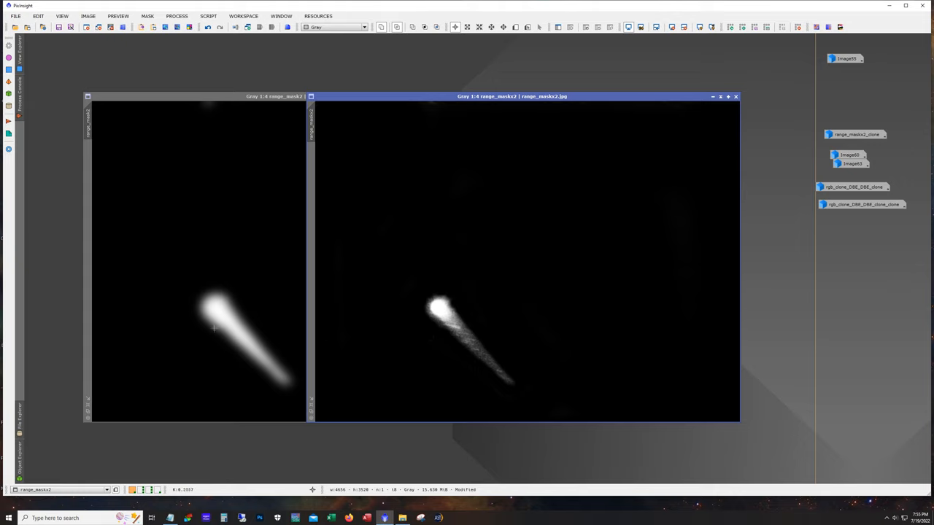
pyautogui.moveTo(458, 363)
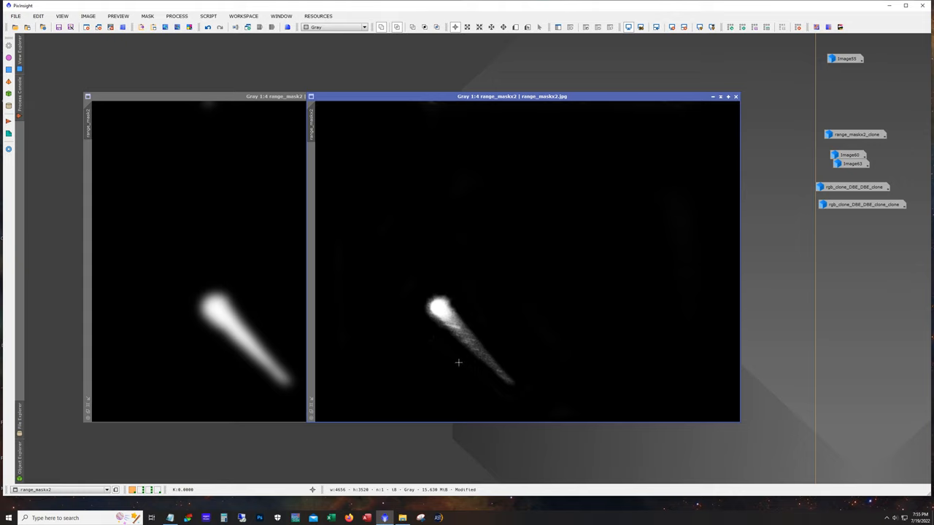
pyautogui.moveTo(499, 357)
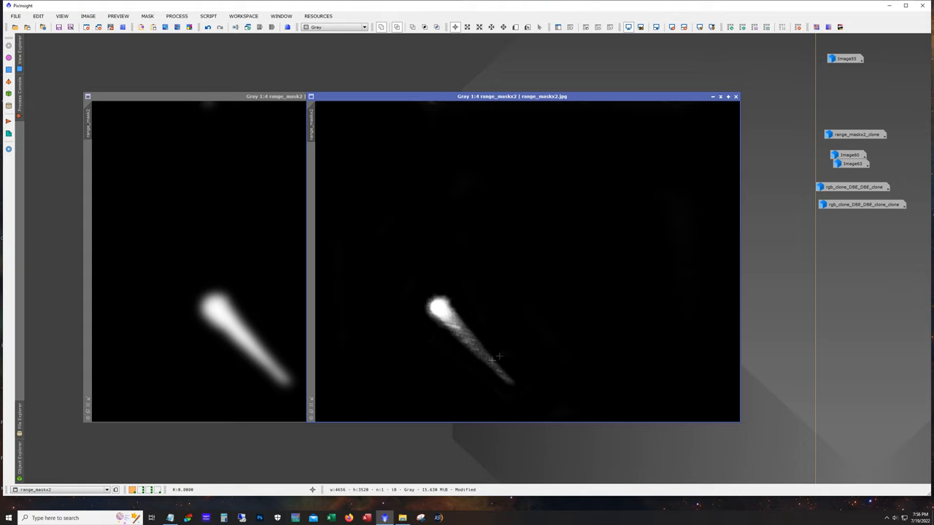
pyautogui.moveTo(456, 350)
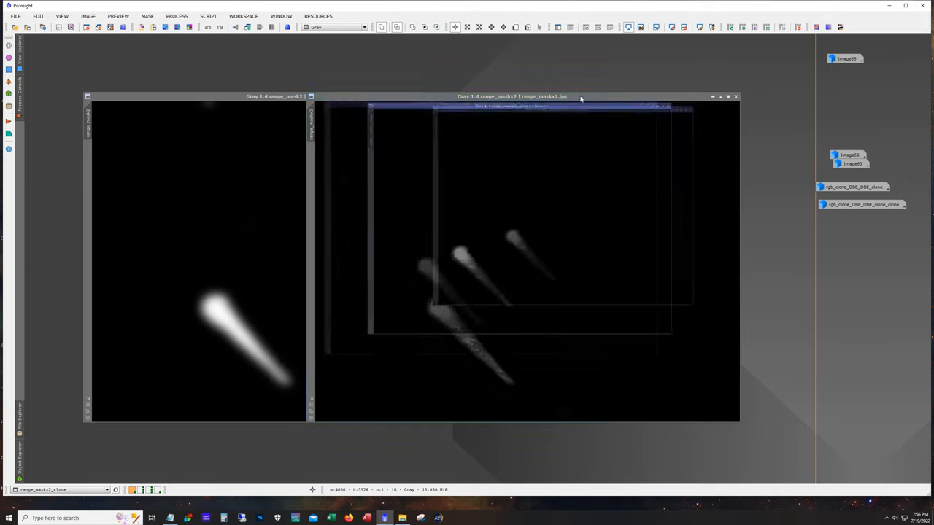
# Step: Iconize the textured range_maskx2 and smooth range_mask2 comet masks
pyautogui.click(735, 95)
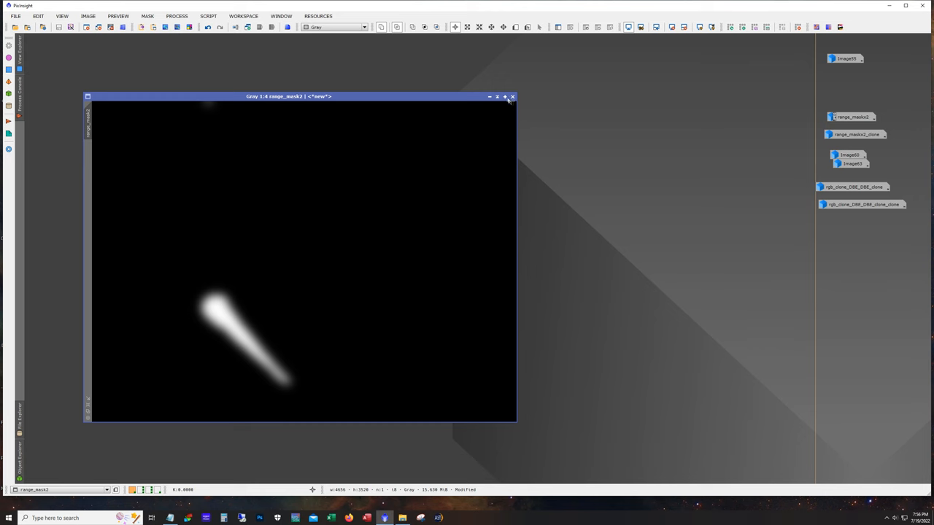
pyautogui.click(512, 96)
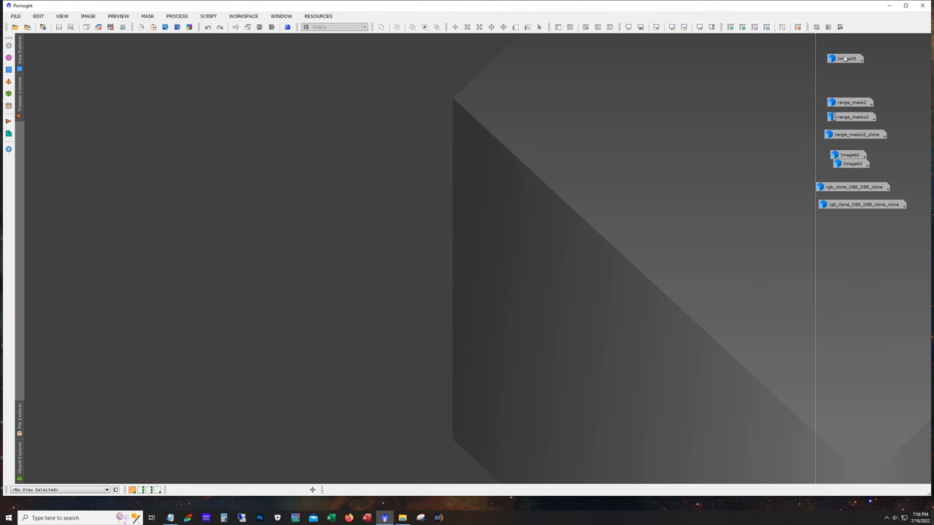
pyautogui.doubleClick(845, 58)
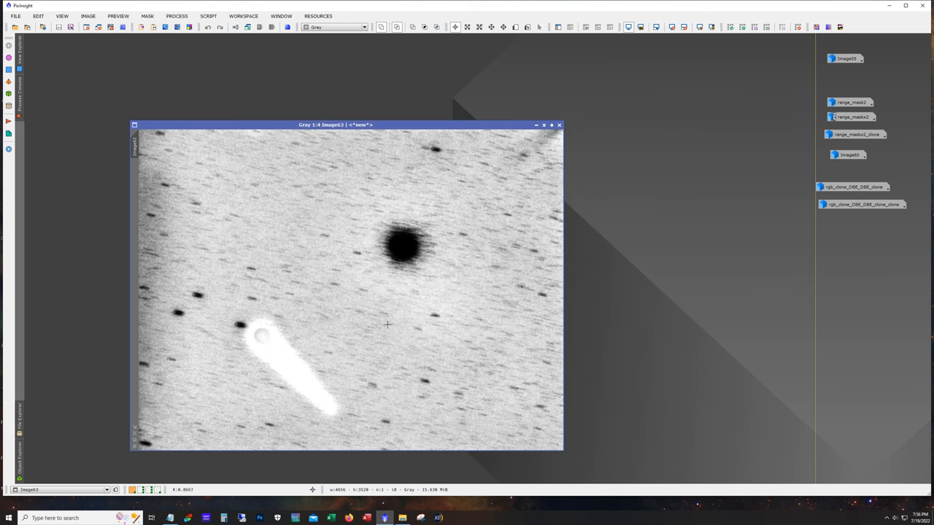
pyautogui.moveTo(435, 378)
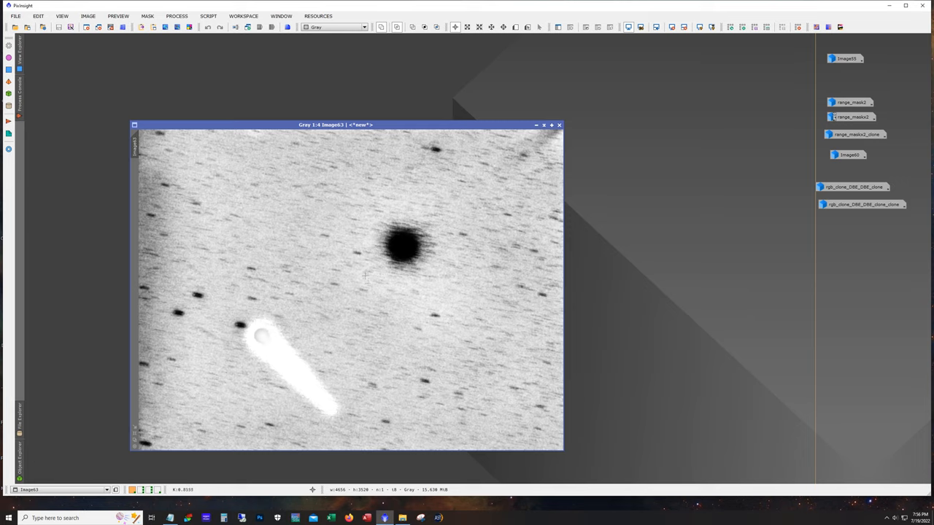
pyautogui.moveTo(340, 235)
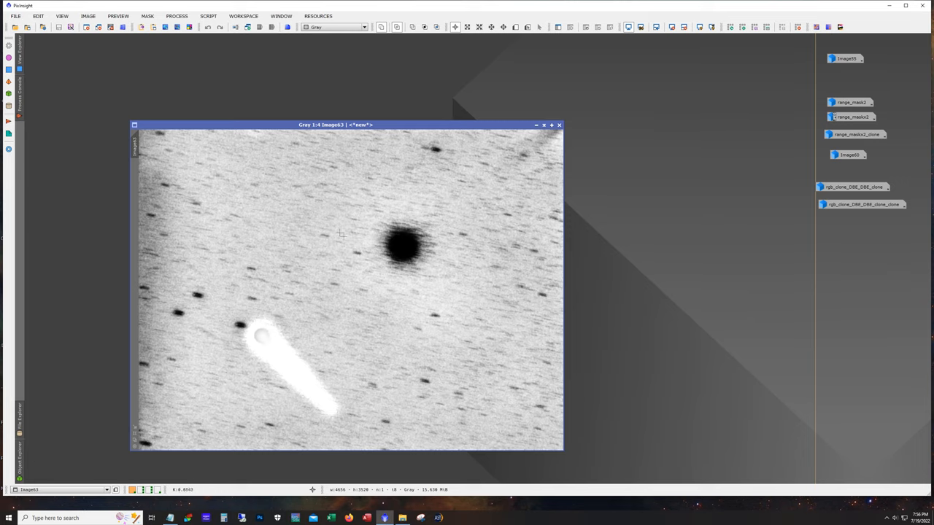
pyautogui.click(559, 124)
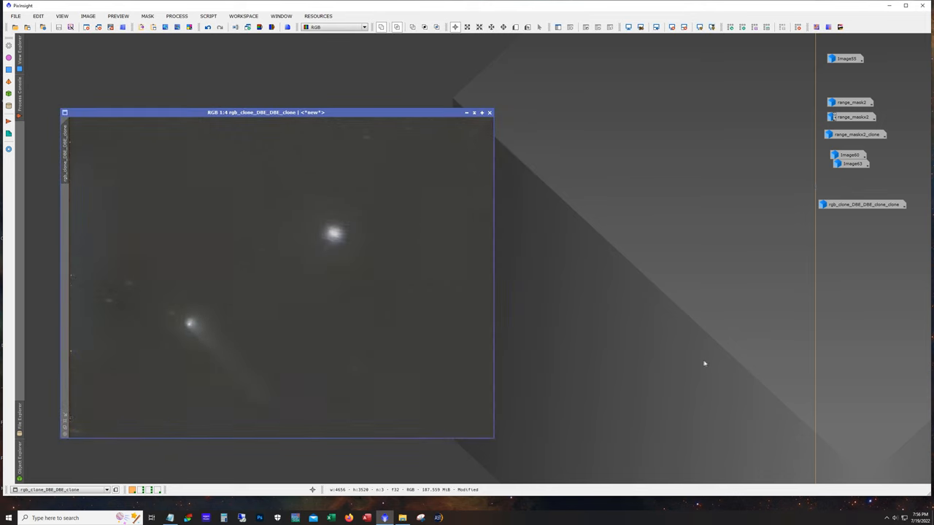
pyautogui.moveTo(418, 349)
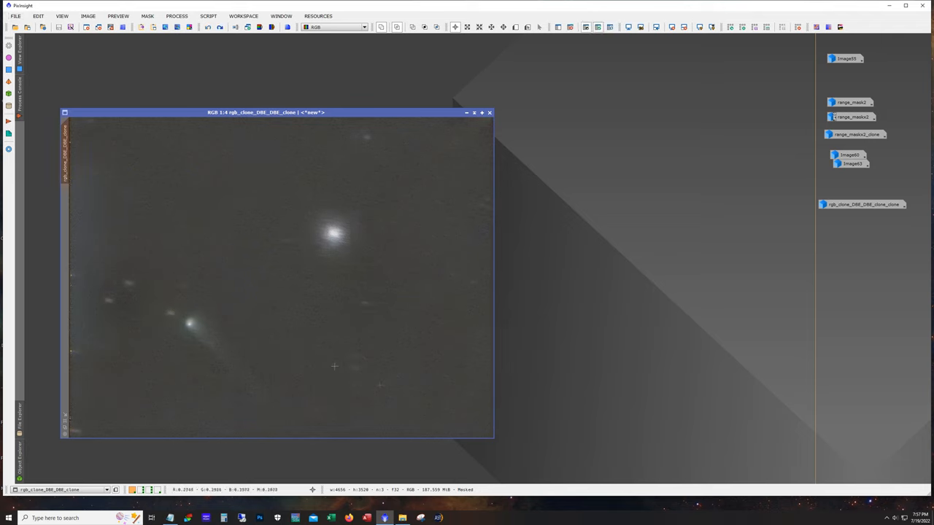
# Step: Toggle the red mask overlay on rgb_clone_DBE_DBE_clone on and off, then pan
pyautogui.click(609, 27)
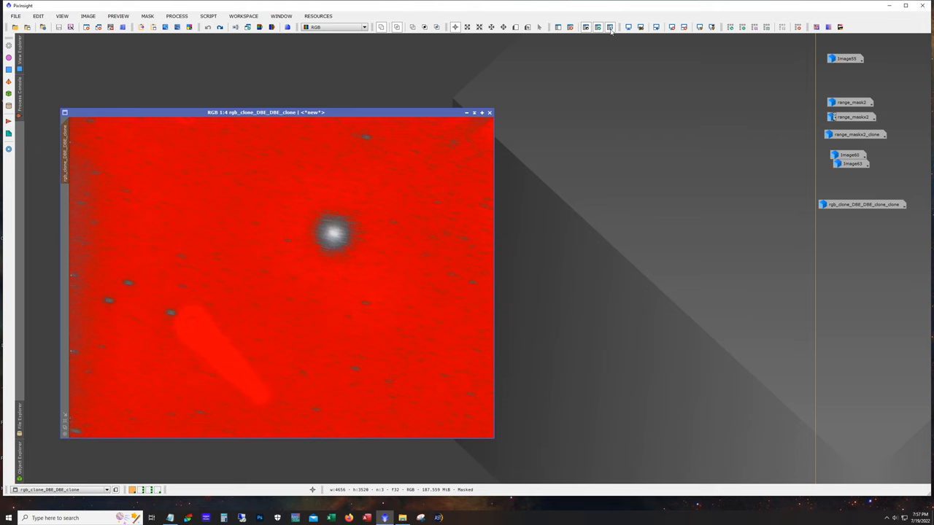
pyautogui.click(609, 27)
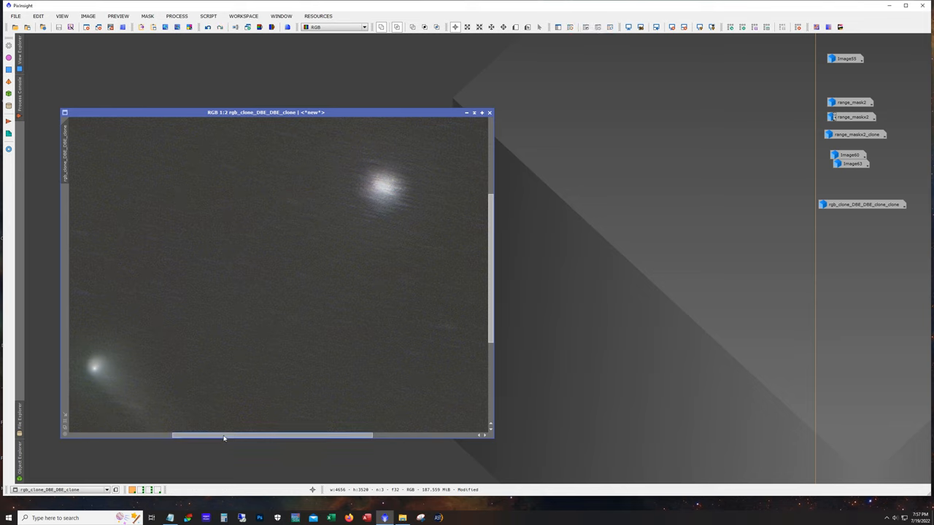
pyautogui.moveTo(224, 435); pyautogui.dragTo(326, 436)
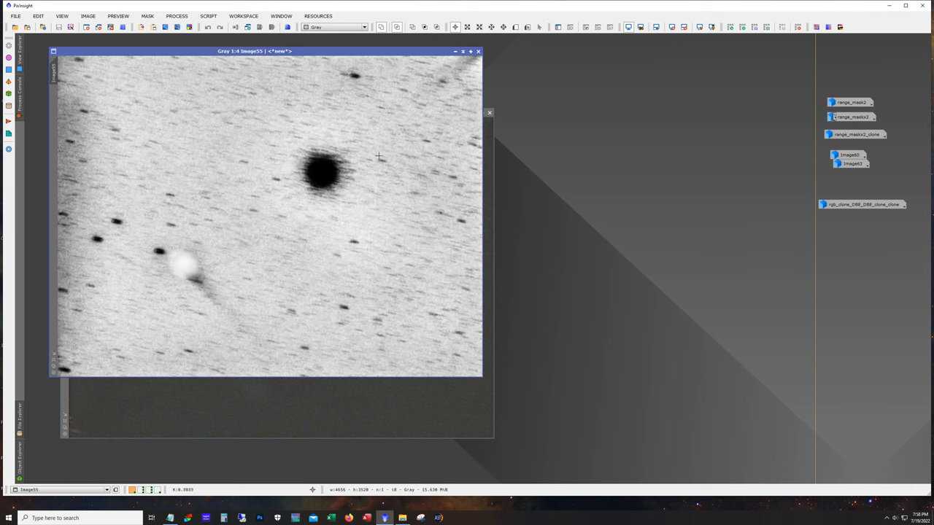
pyautogui.moveTo(156, 300)
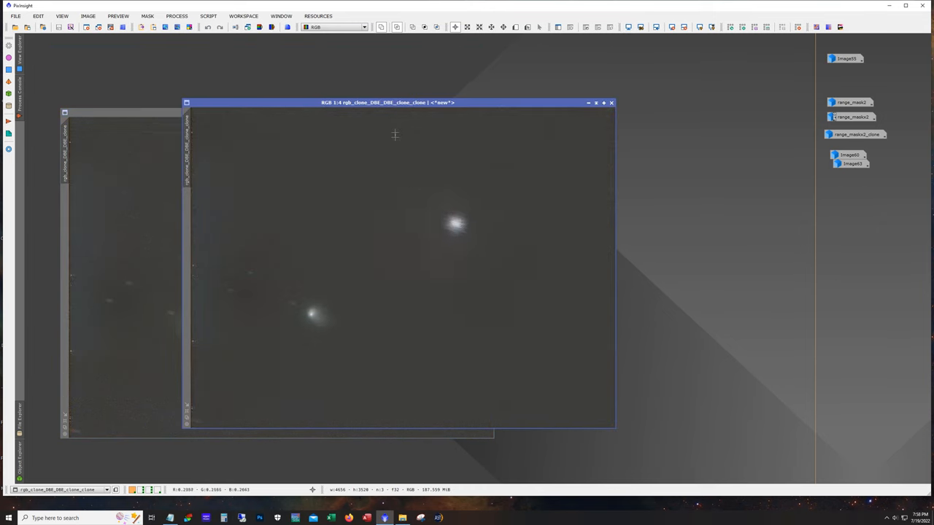
# Step: Drag rgb_clone_DBE_DBE_clone_clone beside rgb_clone_DBE_DBE_clone for comparison
pyautogui.moveTo(387, 102); pyautogui.dragTo(518, 104)
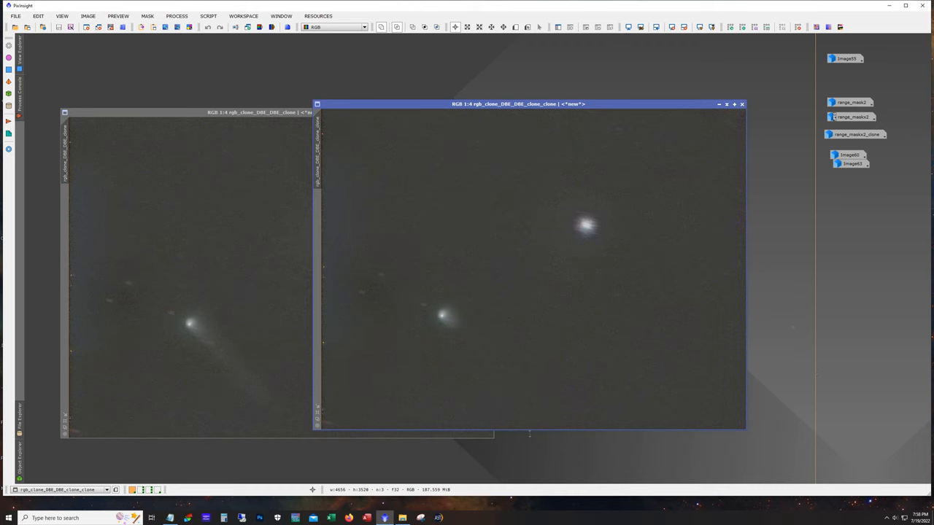
pyautogui.moveTo(443, 312)
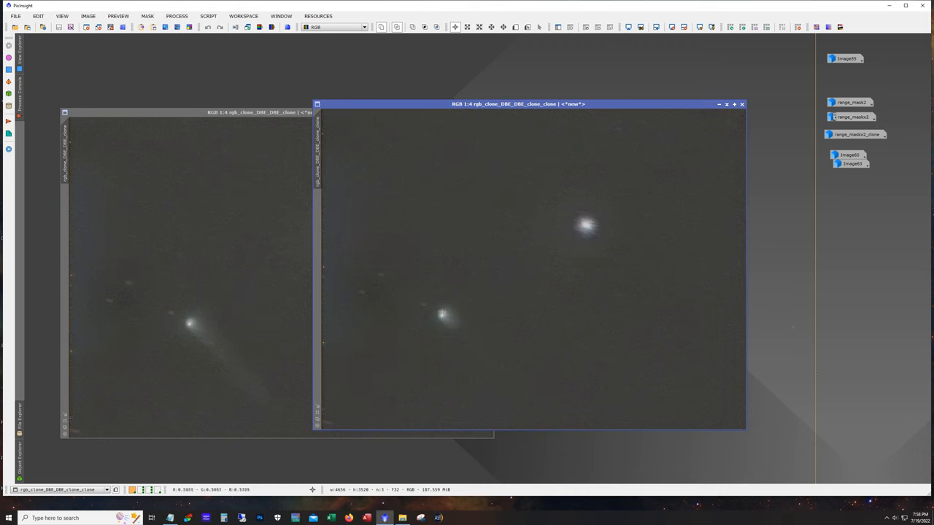
pyautogui.moveTo(772, 139)
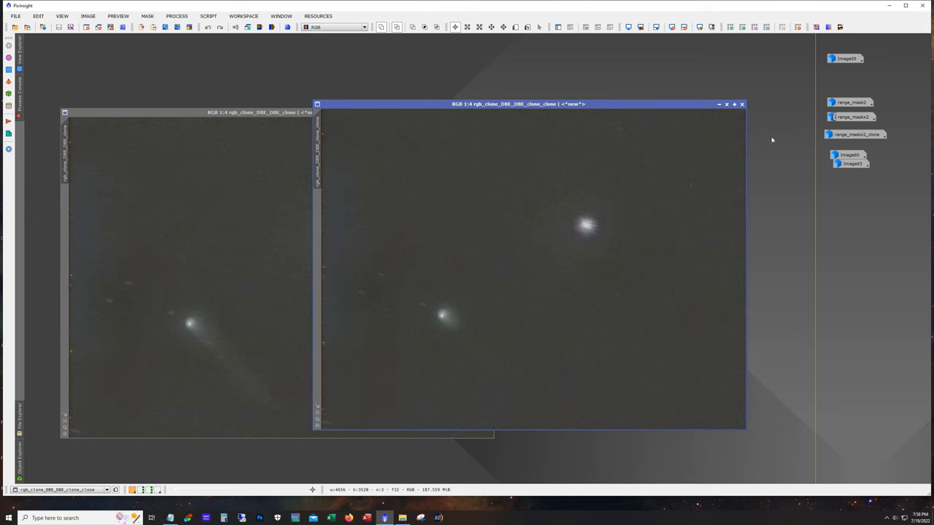
pyautogui.click(742, 103)
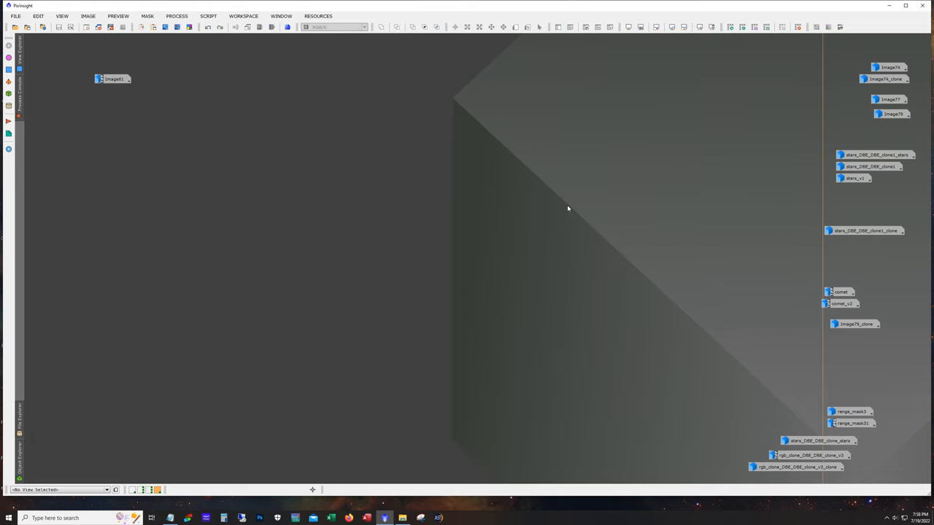
# Step: Open Image74, then iconize its clone and the M10 cluster image
pyautogui.click(890, 67)
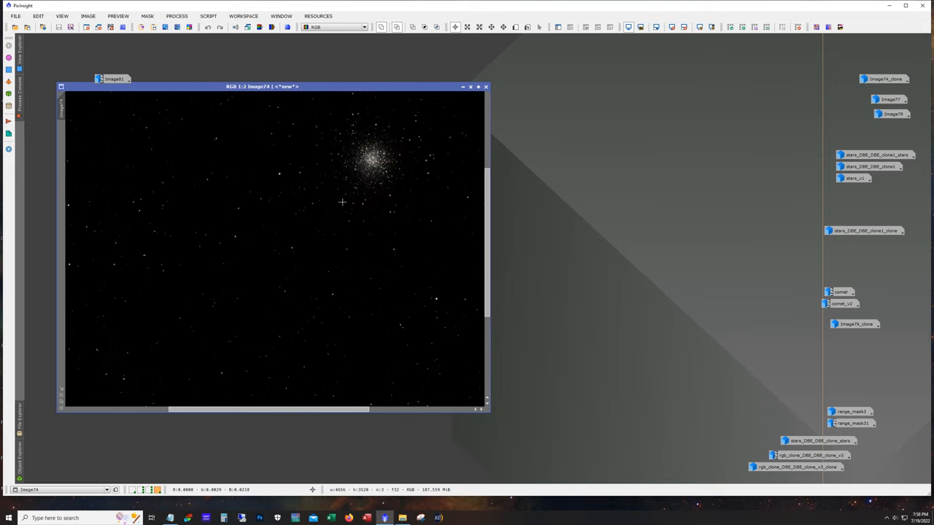
pyautogui.moveTo(481, 265)
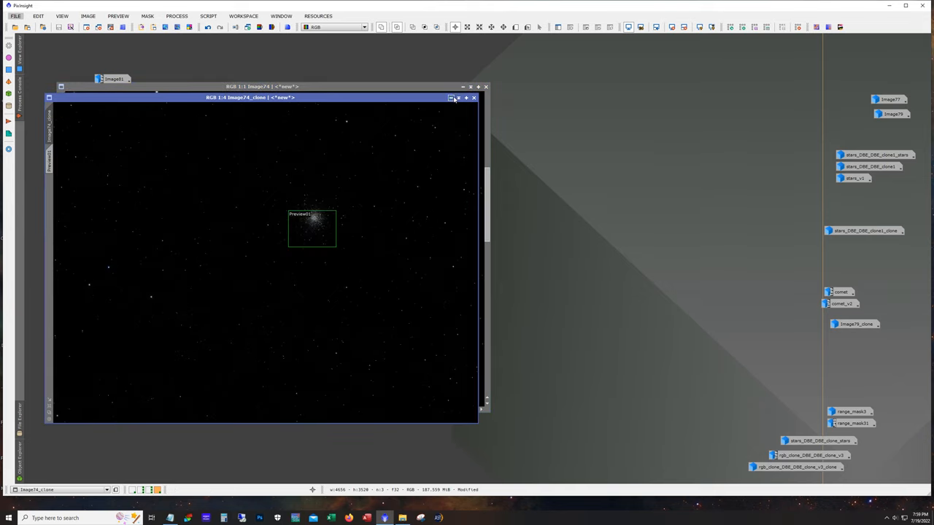
pyautogui.click(473, 97)
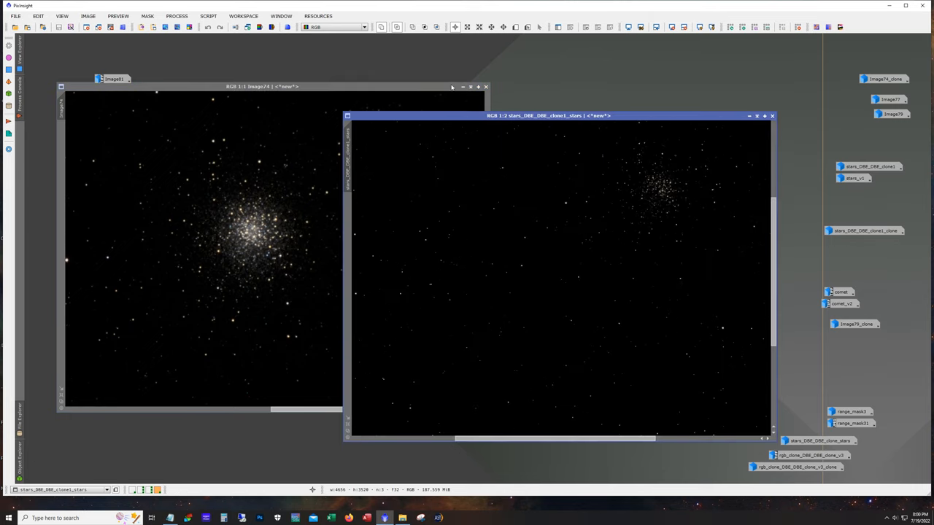
pyautogui.click(485, 86)
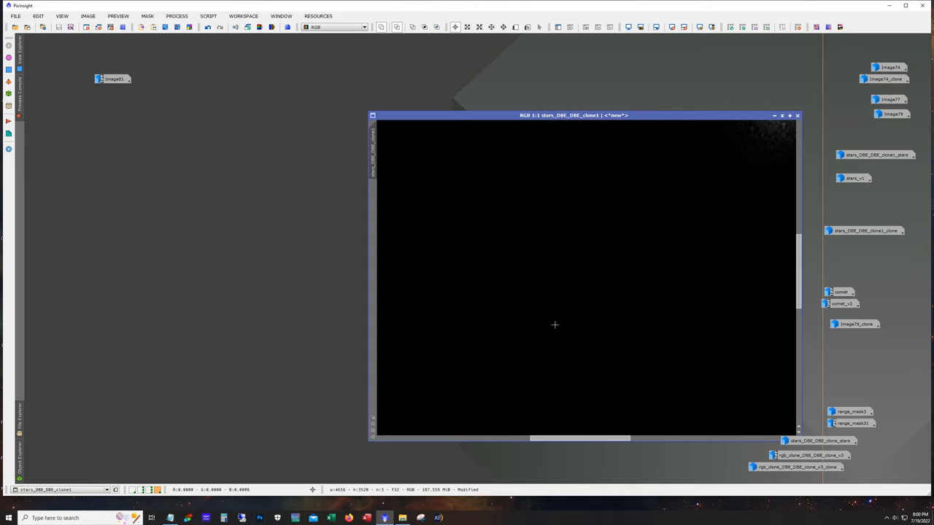
# Step: Toggle the HistogramTransformation stretch on stars_DBE_DBE_clone1 while zooming on the cluster remnant
pyautogui.click(210, 27)
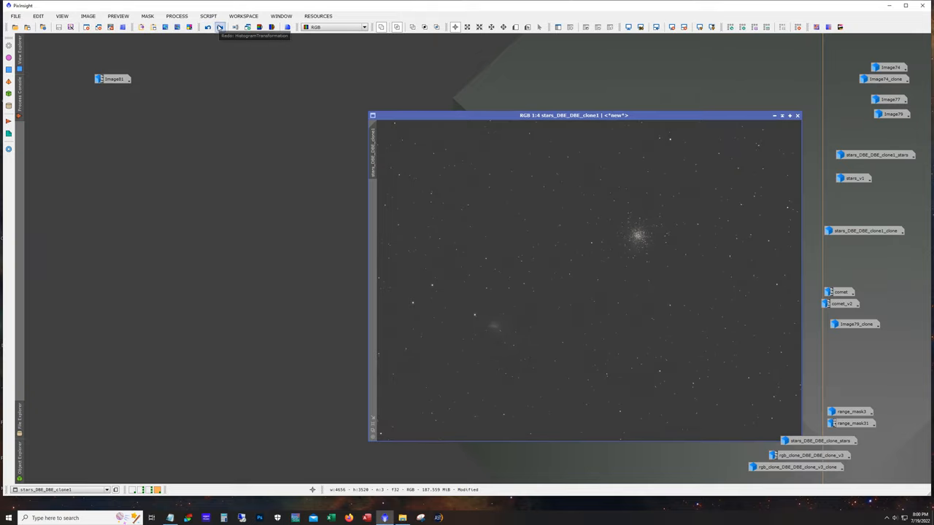
pyautogui.click(221, 27)
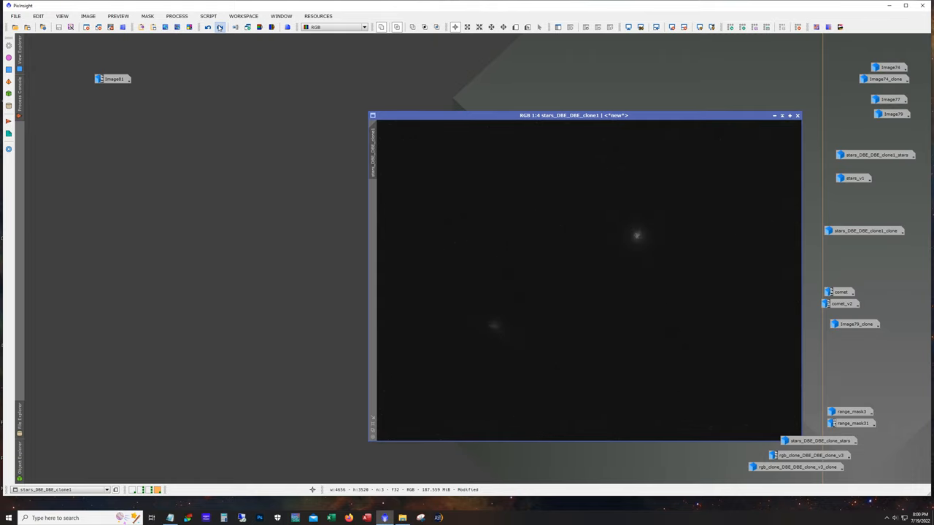
pyautogui.moveTo(573, 115); pyautogui.dragTo(514, 108)
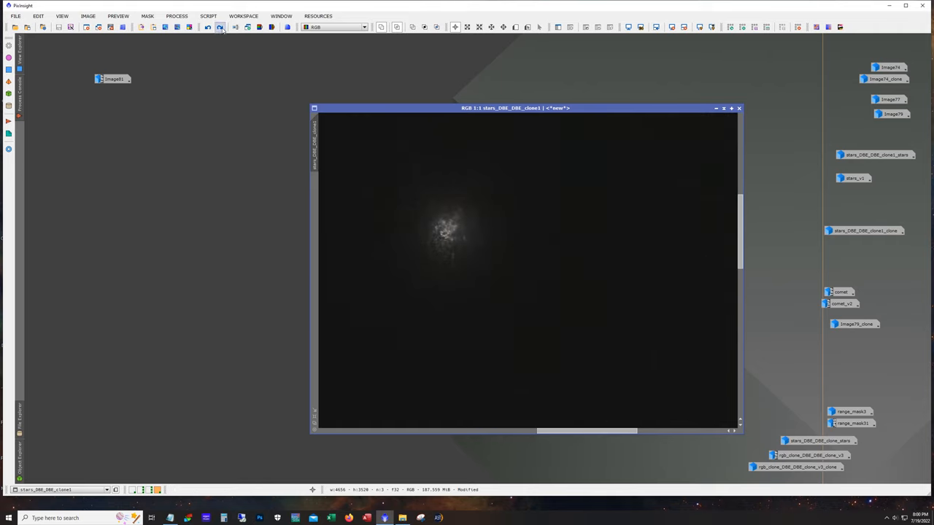
pyautogui.click(220, 27)
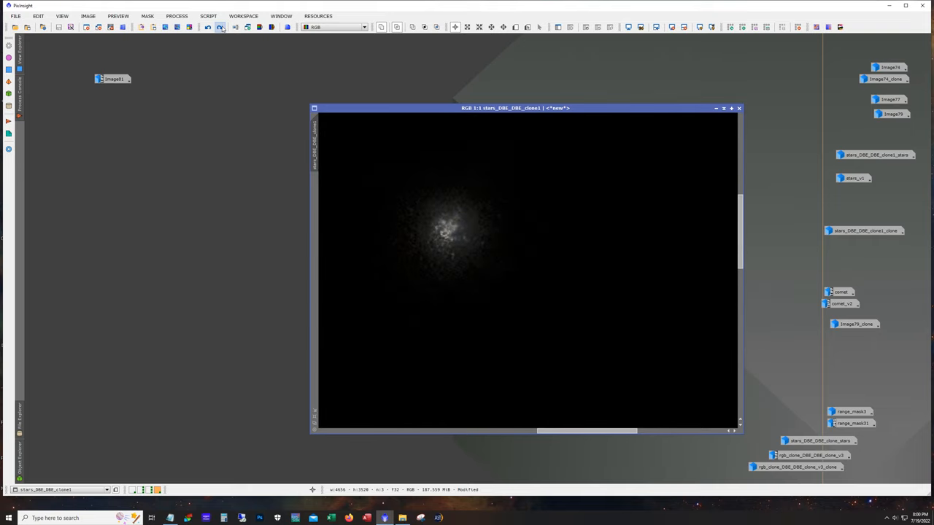
pyautogui.click(219, 27)
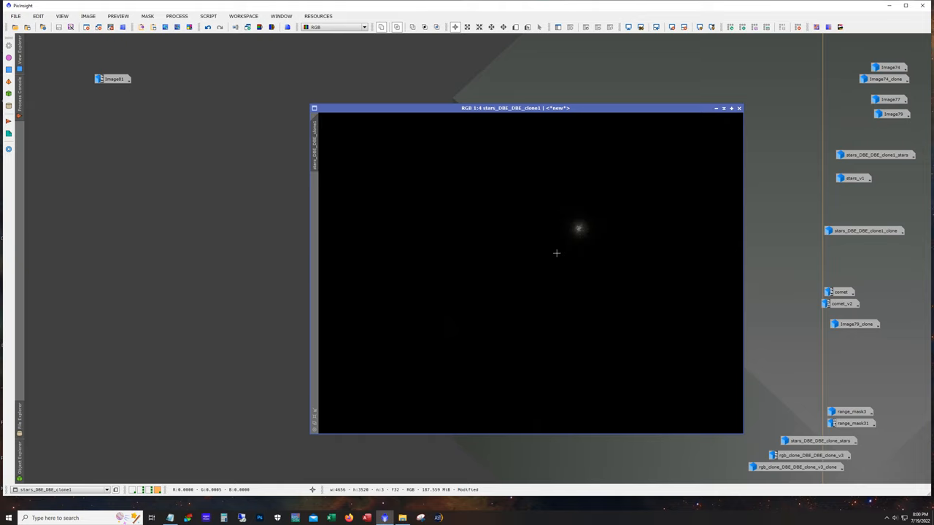
pyautogui.moveTo(589, 224)
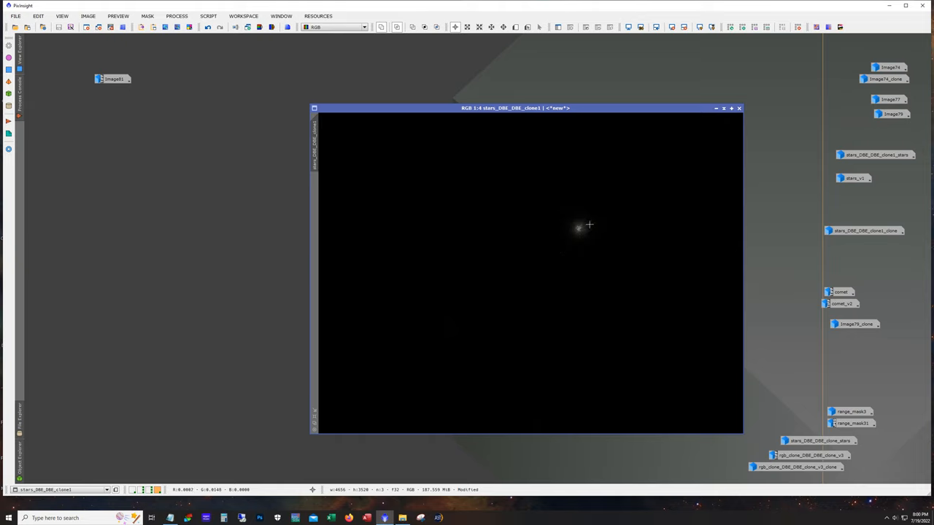
pyautogui.moveTo(870, 178)
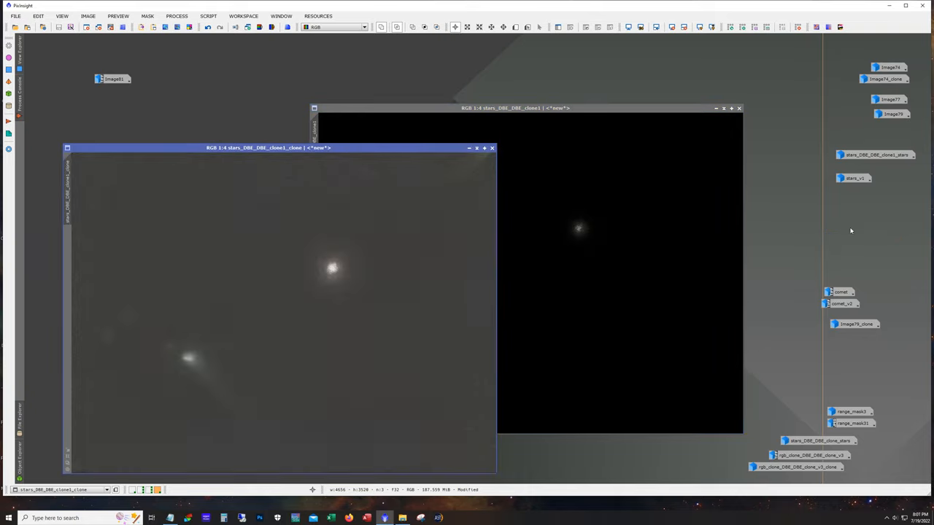
# Step: Open stars_DBE_DBE_clone1_stars and stars_v1, then iconize stars_v1
pyautogui.click(491, 147)
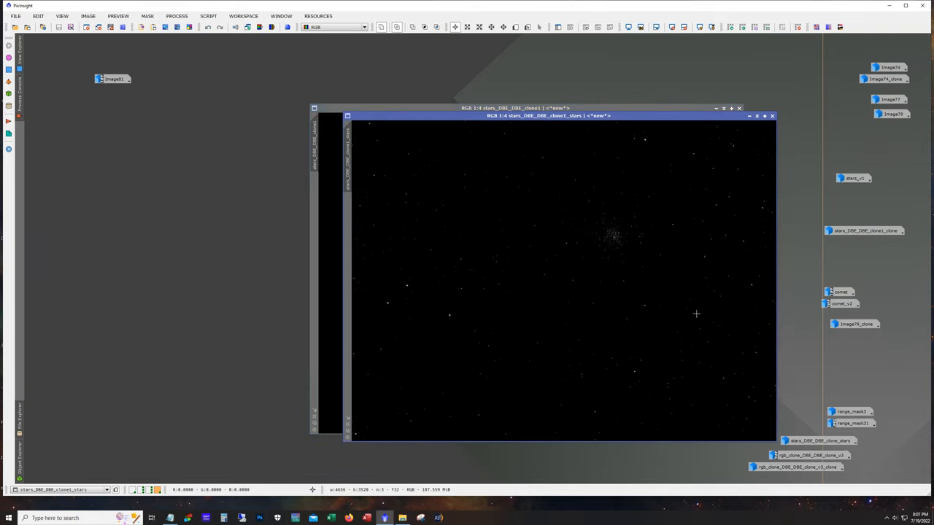
pyautogui.click(772, 116)
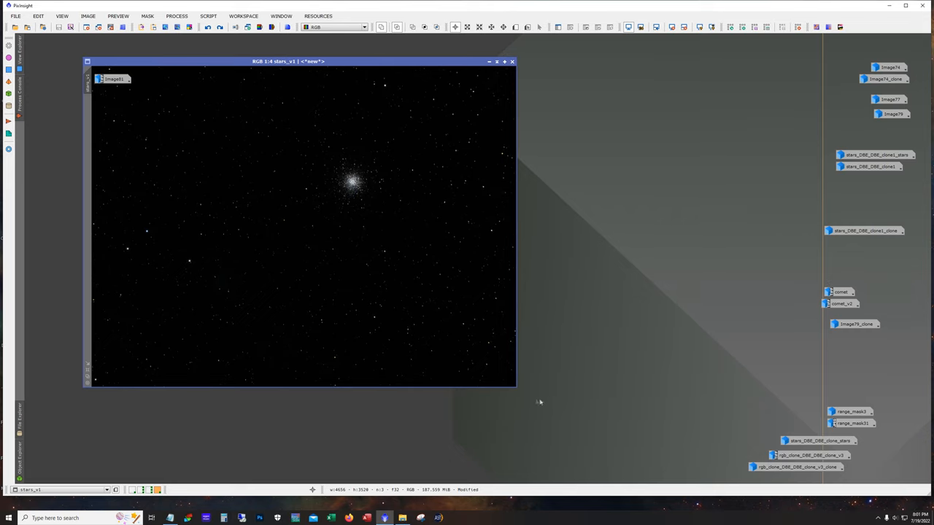
pyautogui.moveTo(516, 391)
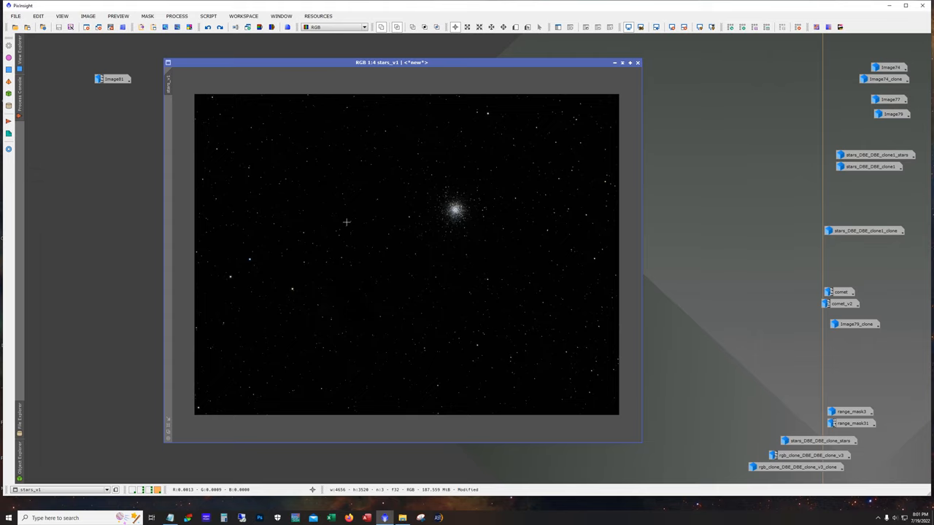
pyautogui.moveTo(654, 107)
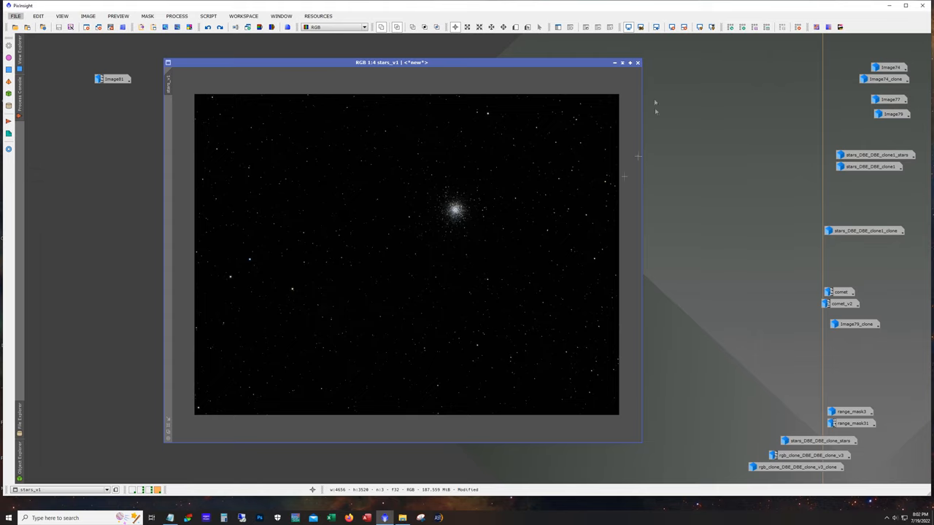
pyautogui.click(637, 62)
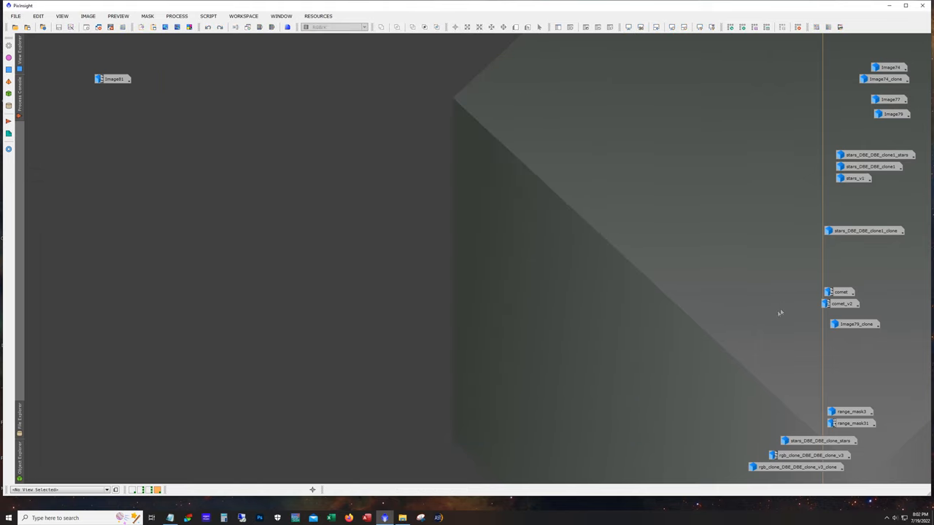
# Step: Open the comet and comet_v2 layers and place them side by side
pyautogui.doubleClick(841, 291)
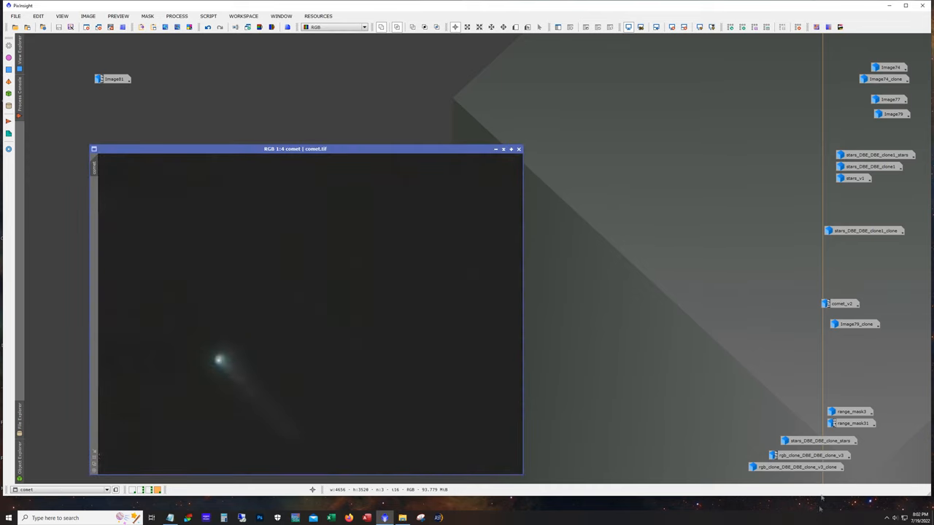
pyautogui.click(841, 304)
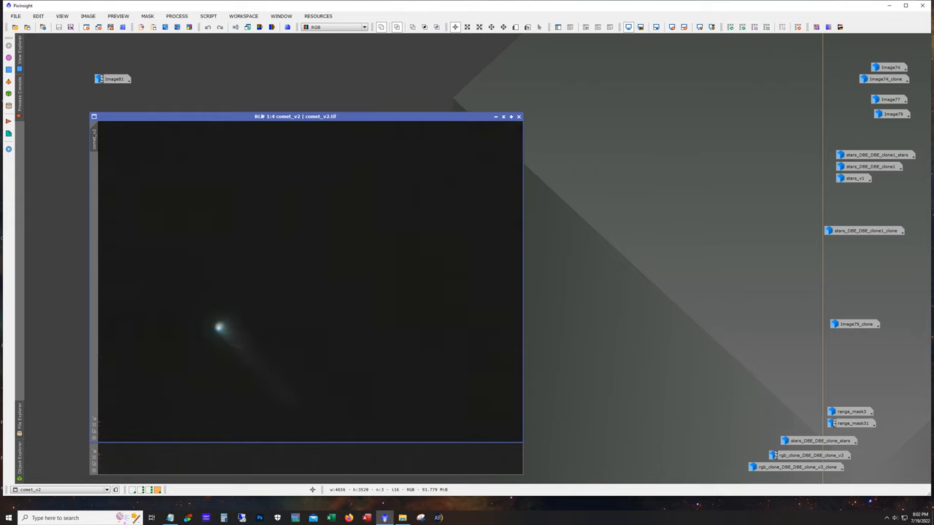
pyautogui.moveTo(295, 116); pyautogui.dragTo(503, 103)
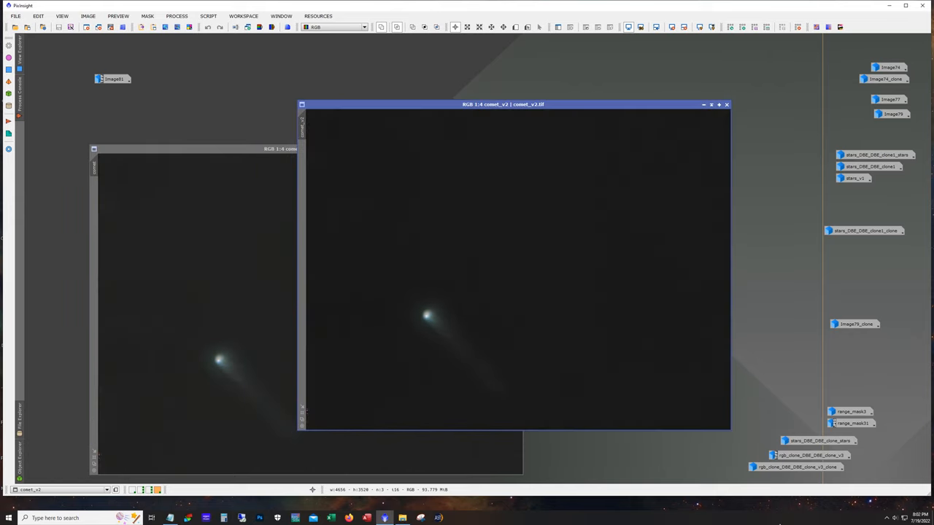
pyautogui.moveTo(541, 314)
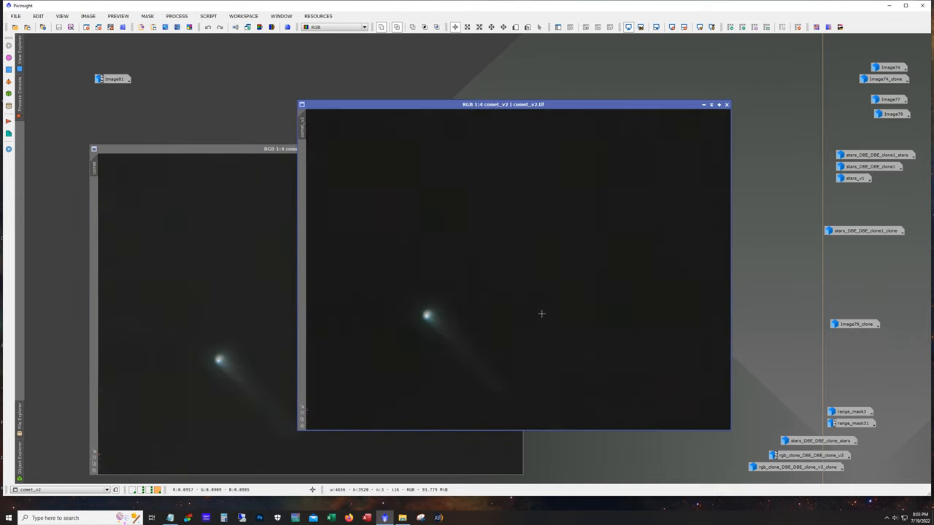
pyautogui.moveTo(395, 306)
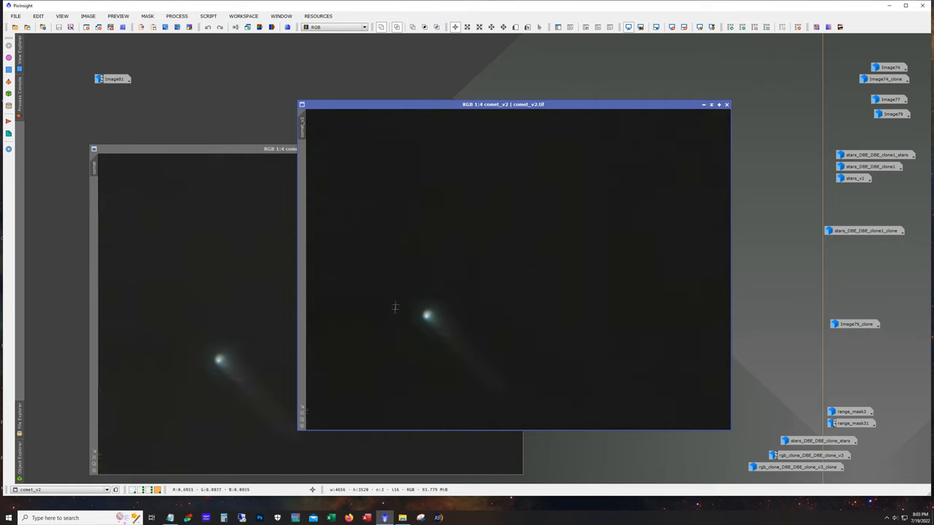
pyautogui.moveTo(597, 383)
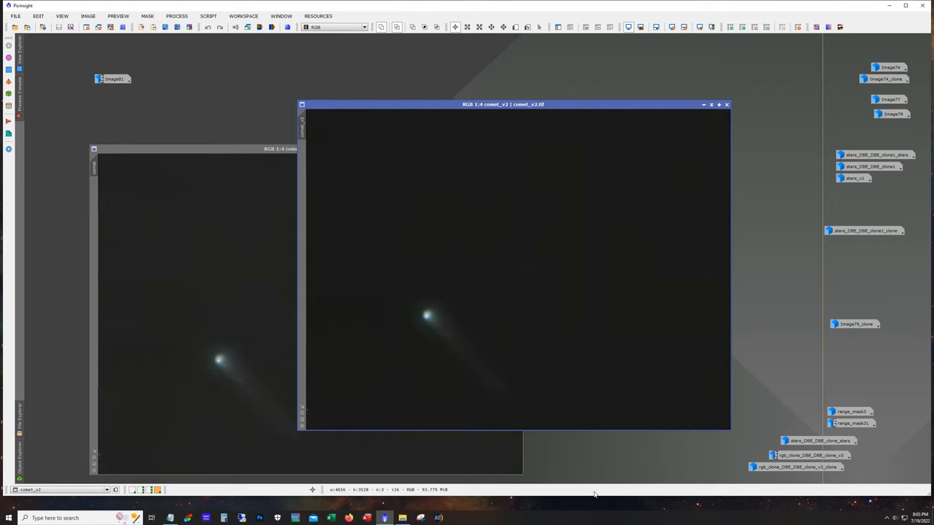
# Step: Compare the two comet layers, minimize both, and open the original Image81 frame
pyautogui.moveTo(503, 105); pyautogui.dragTo(496, 63)
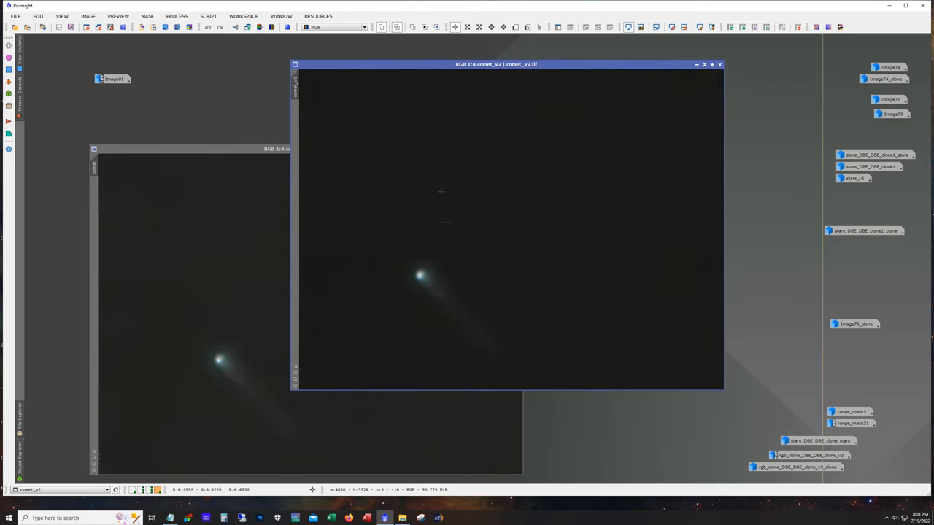
pyautogui.moveTo(431, 286)
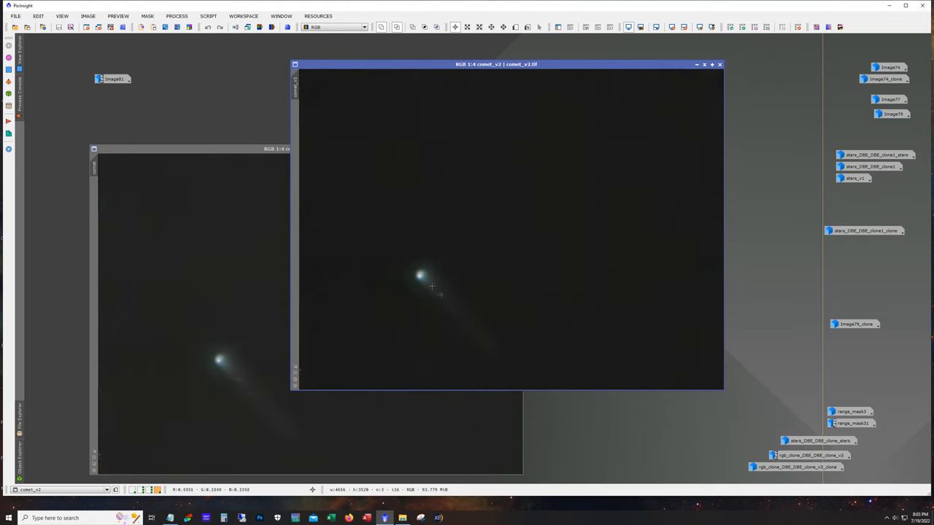
pyautogui.moveTo(460, 318)
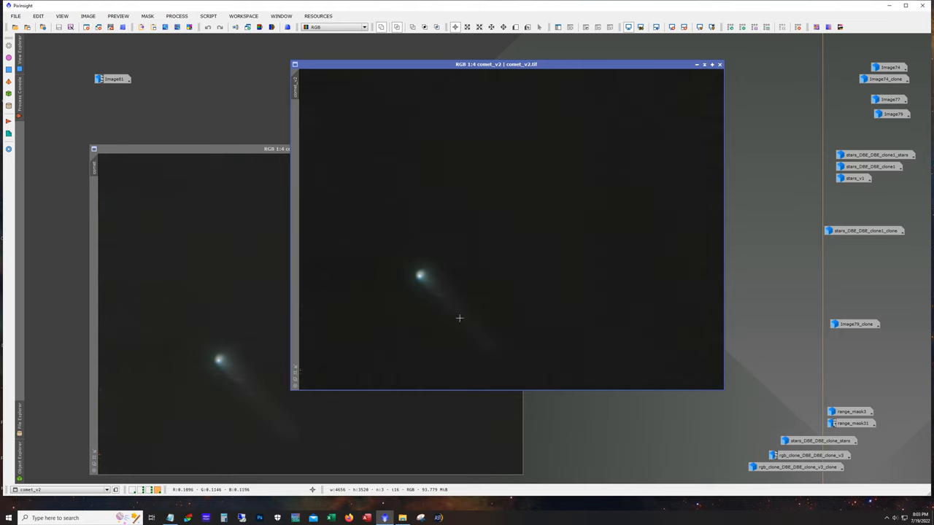
pyautogui.moveTo(427, 285)
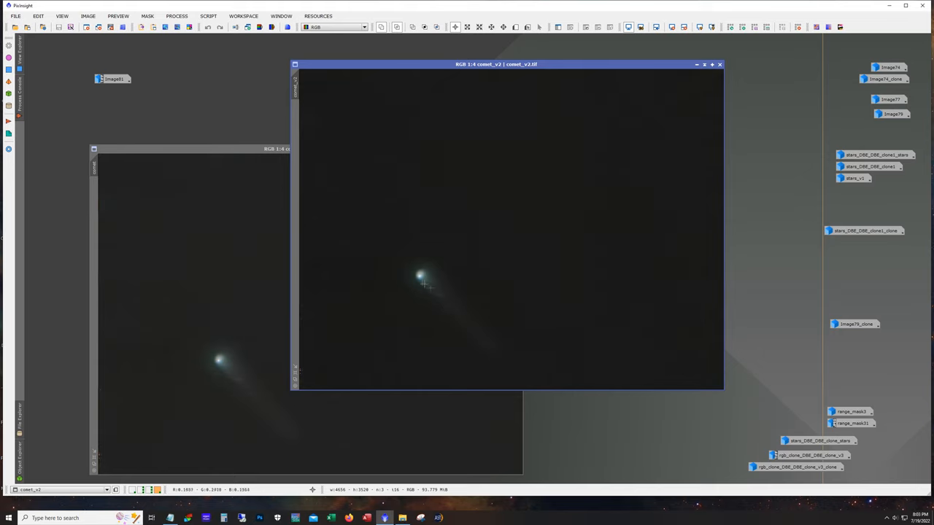
pyautogui.moveTo(590, 356)
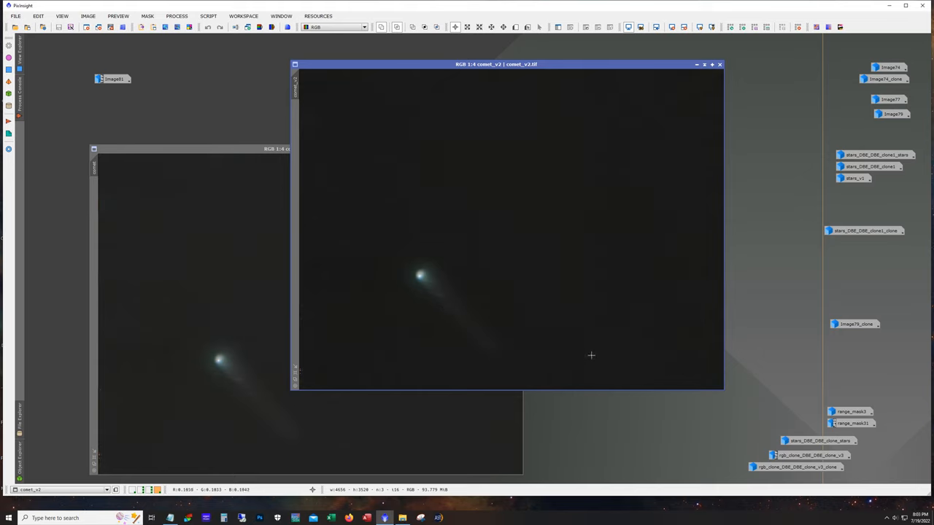
pyautogui.moveTo(591, 353)
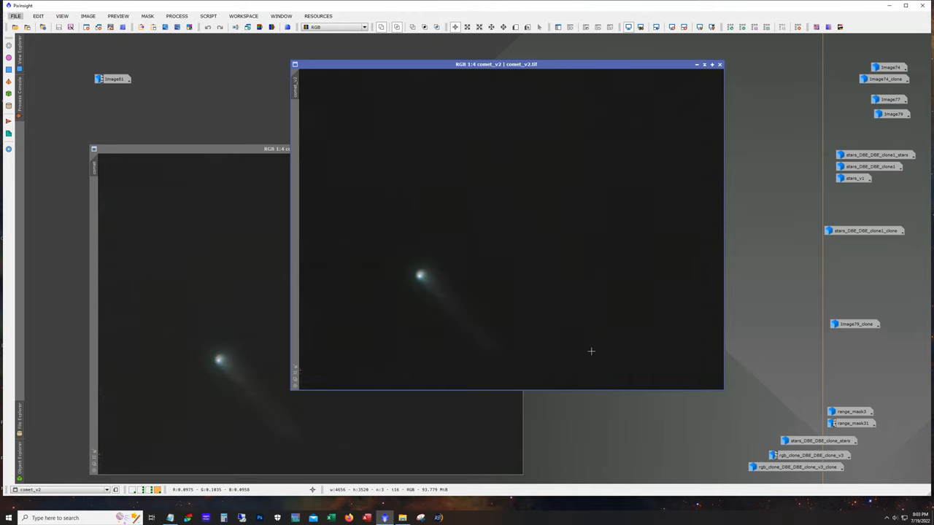
pyautogui.click(719, 64)
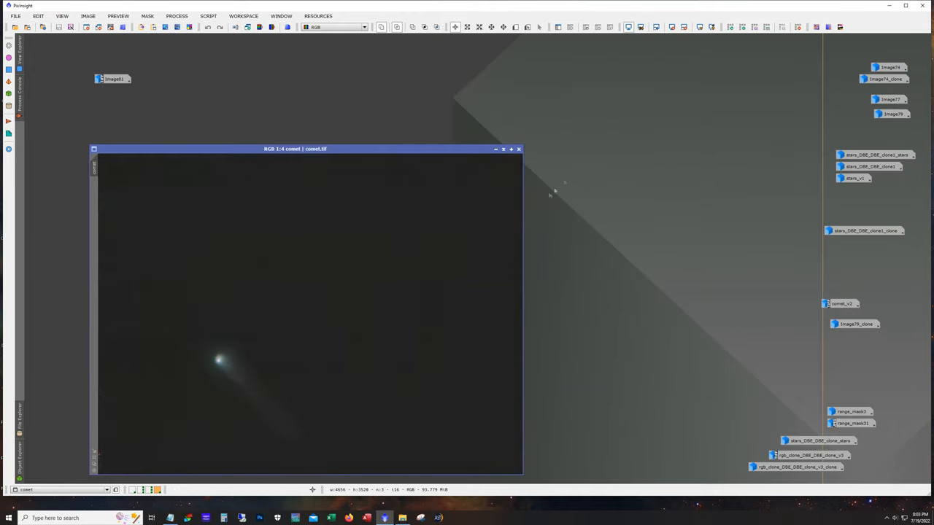
pyautogui.click(519, 149)
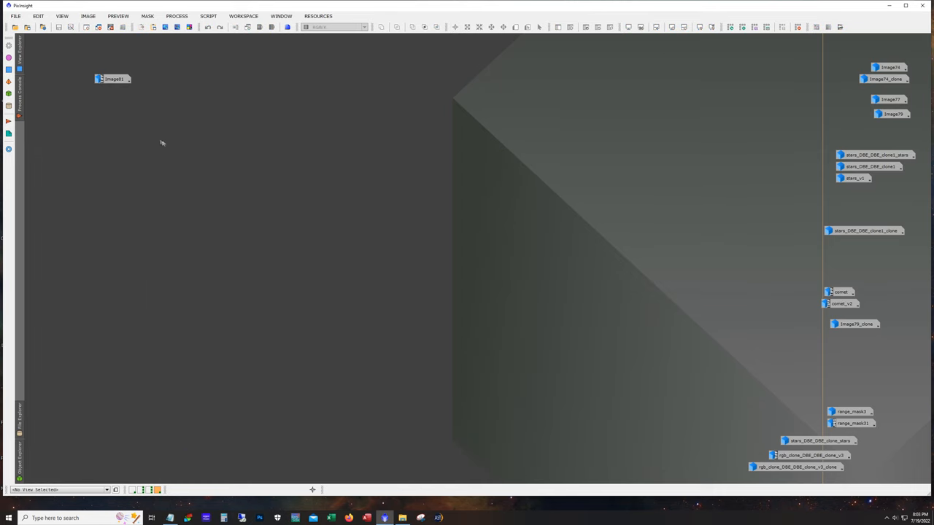
pyautogui.doubleClick(113, 79)
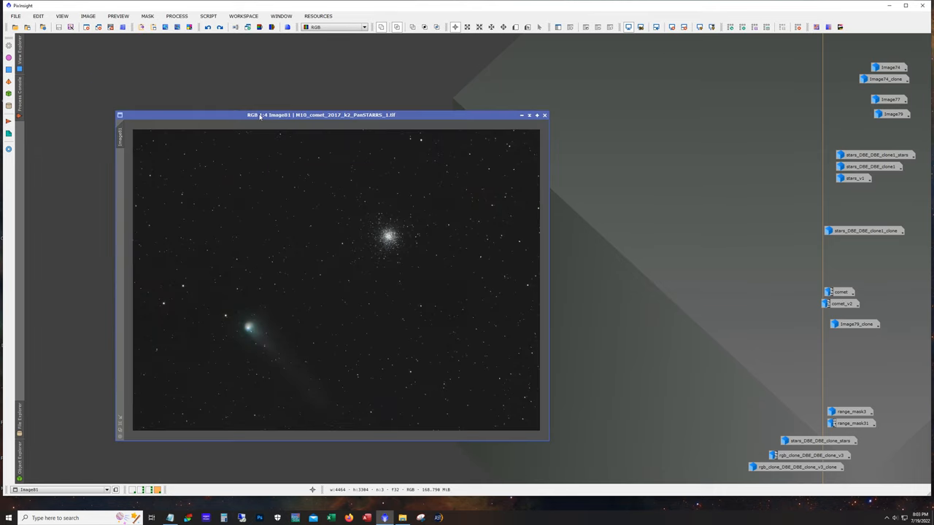